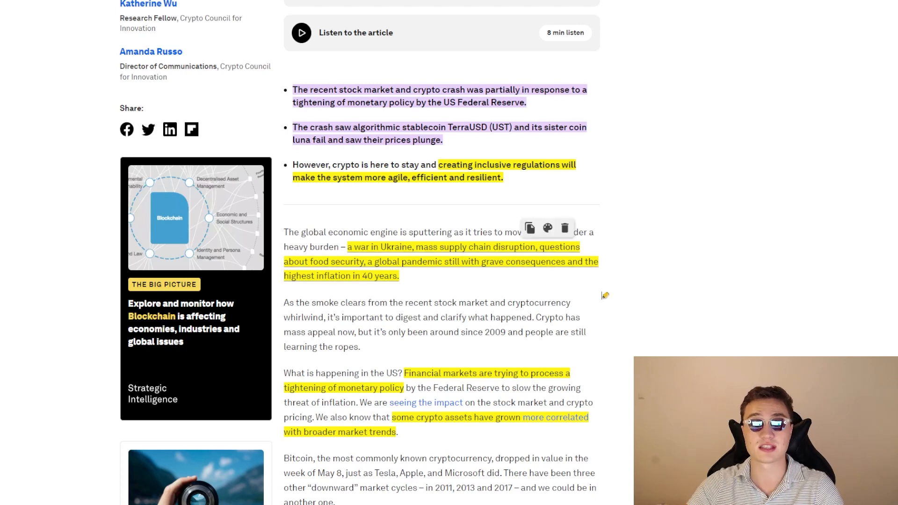
Step: Scroll the crypto article past the key points and introduction to 'What is a stablecoin?'
scroll(down, 3)
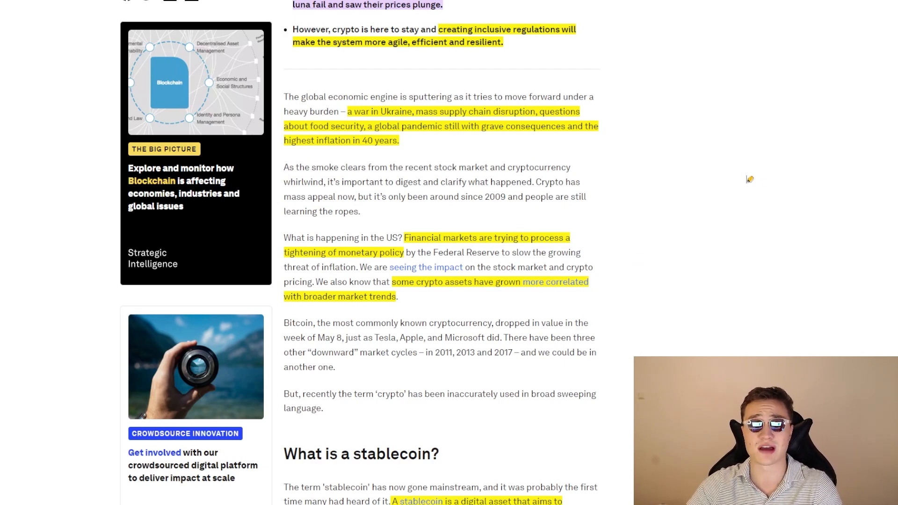
mouse_move(739, 173)
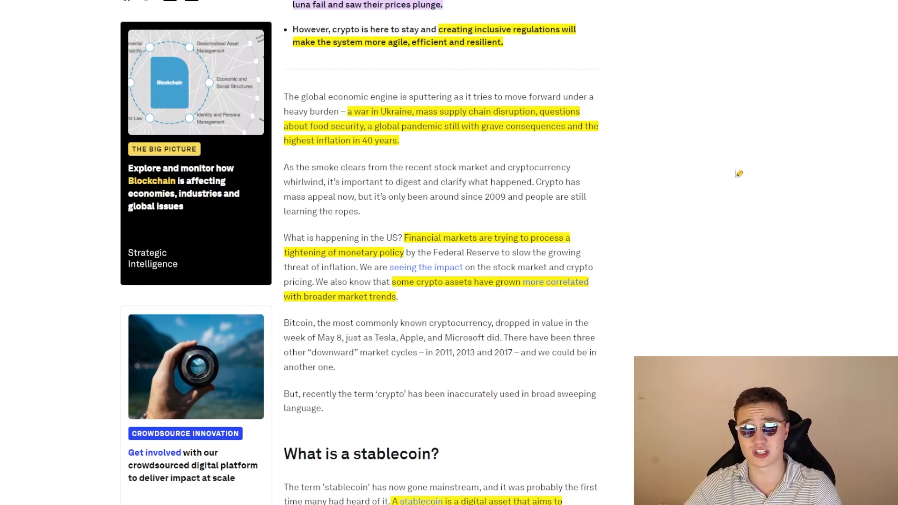
mouse_move(759, 141)
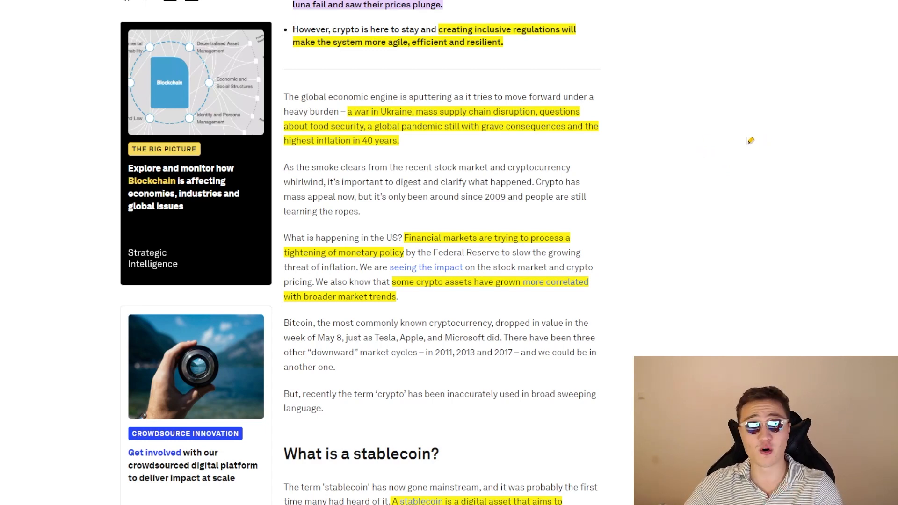
scroll(down, 3)
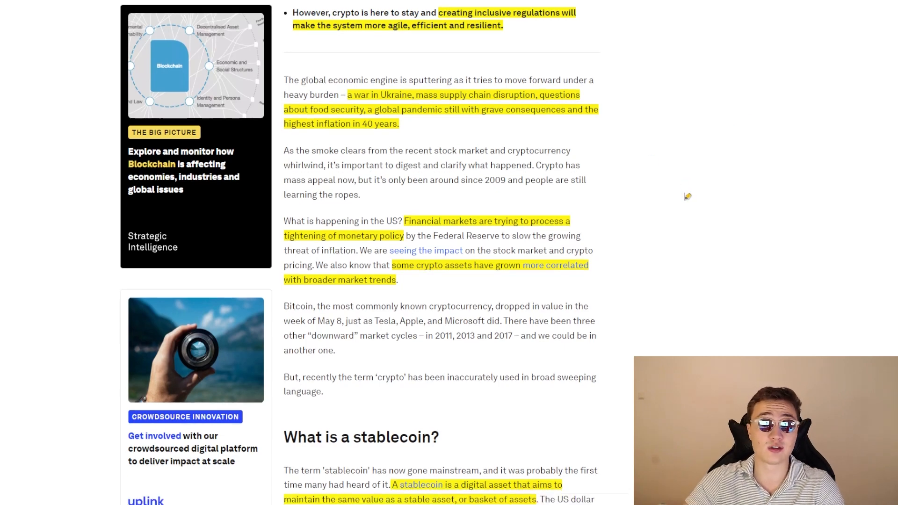
scroll(down, 3)
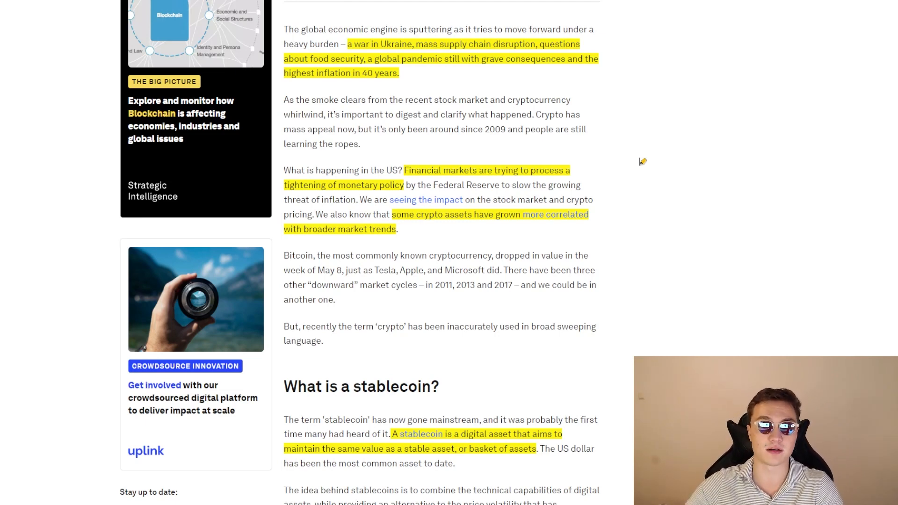
Step: Scroll past 'Have you read?' to the Fiat-backed, Crypto-backed, Commodity-backed and Algorithmic list
scroll(down, 3)
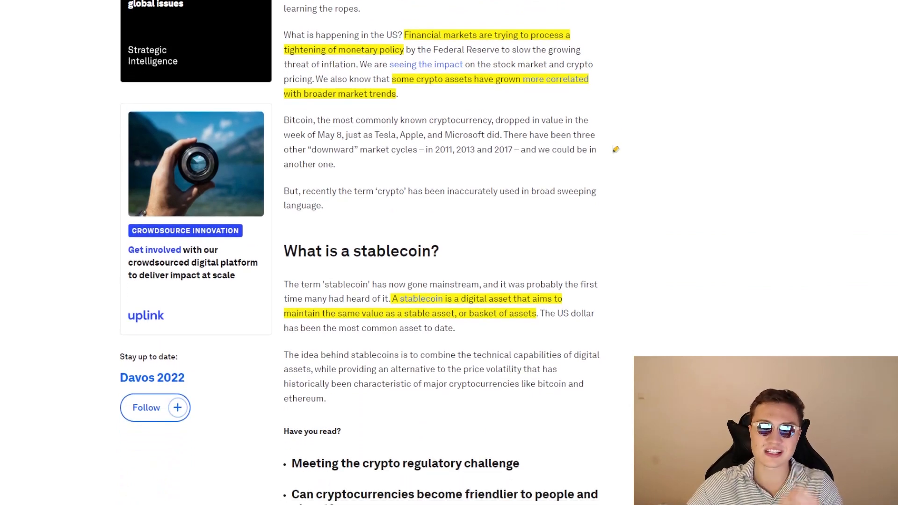
scroll(down, 3)
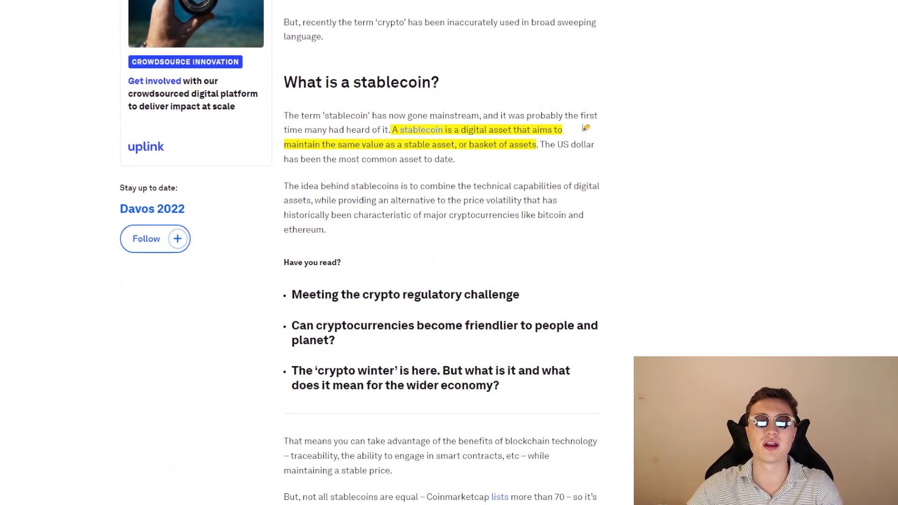
mouse_move(654, 149)
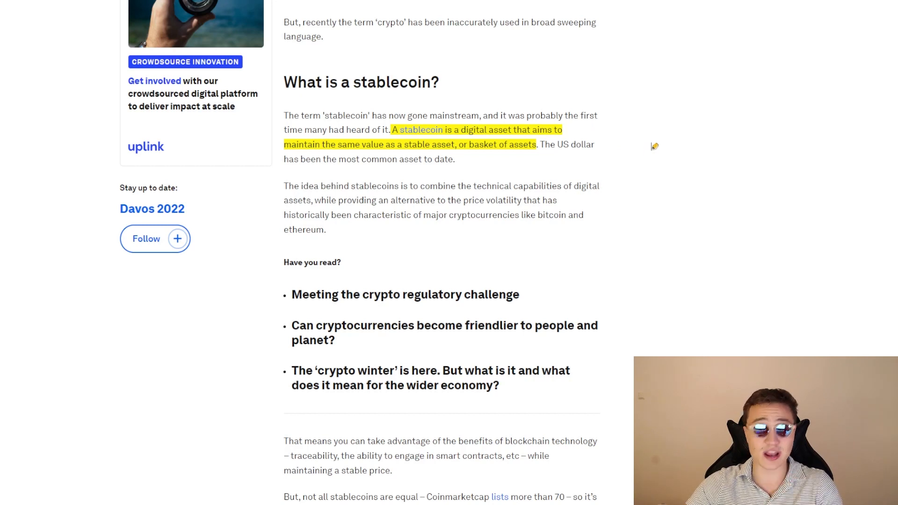
scroll(down, 3)
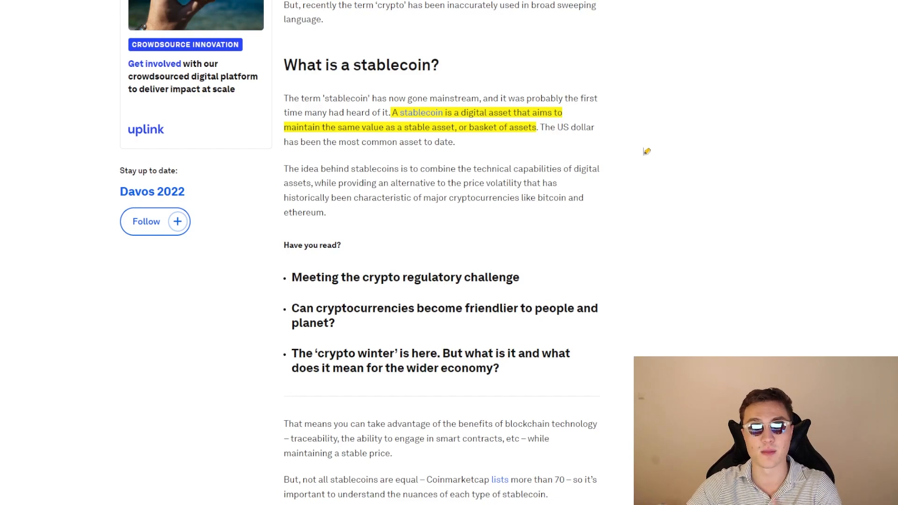
scroll(down, 3)
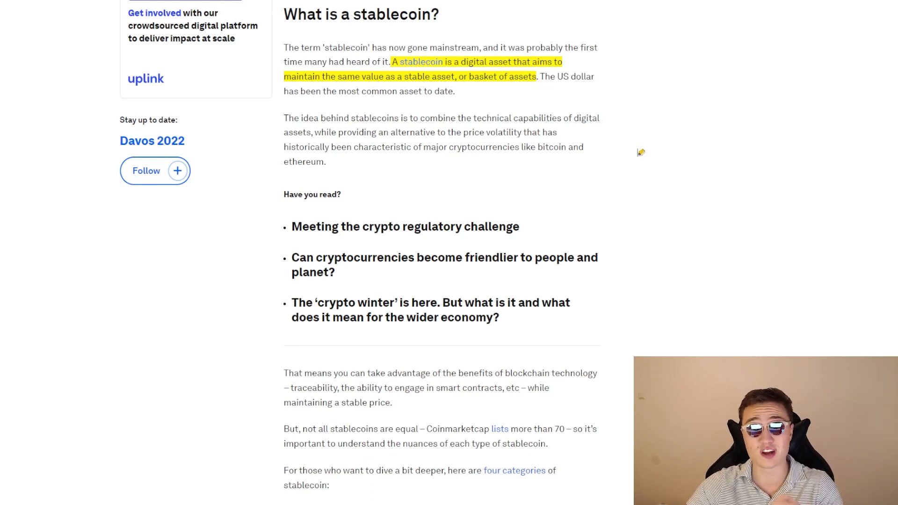
mouse_move(607, 149)
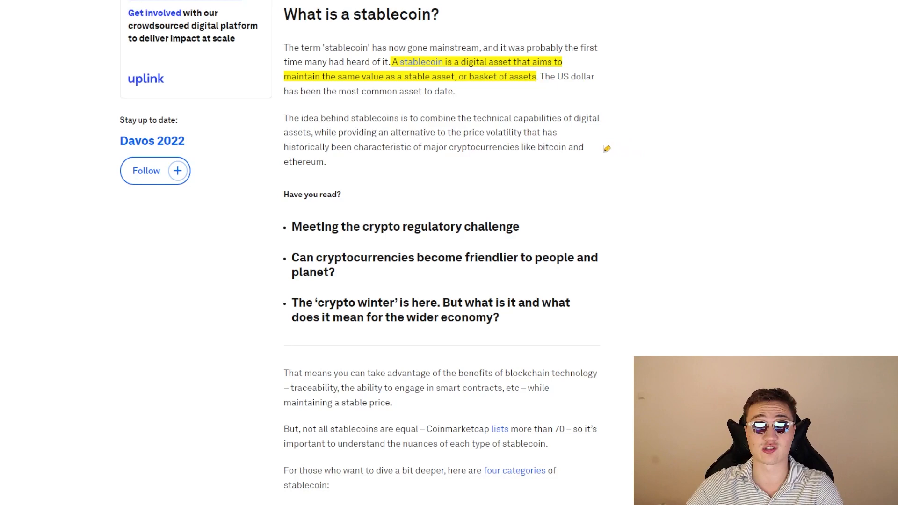
scroll(down, 3)
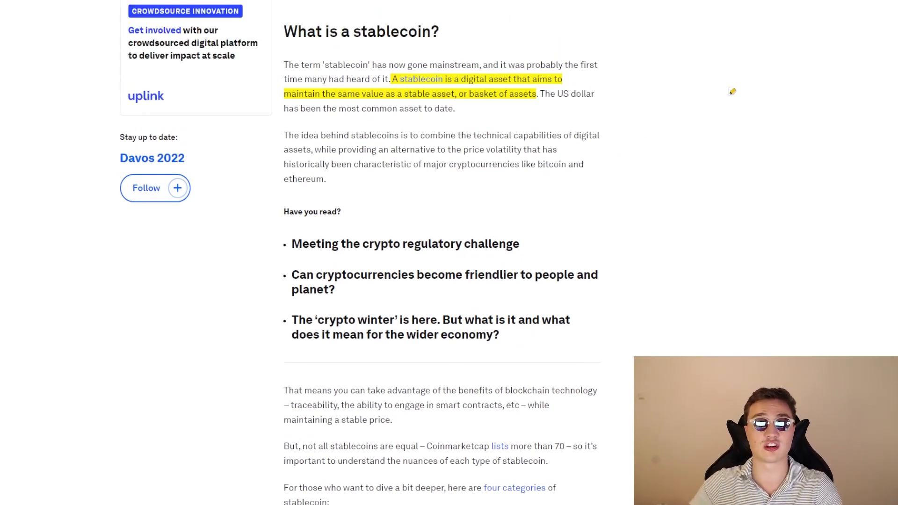
mouse_move(494, 140)
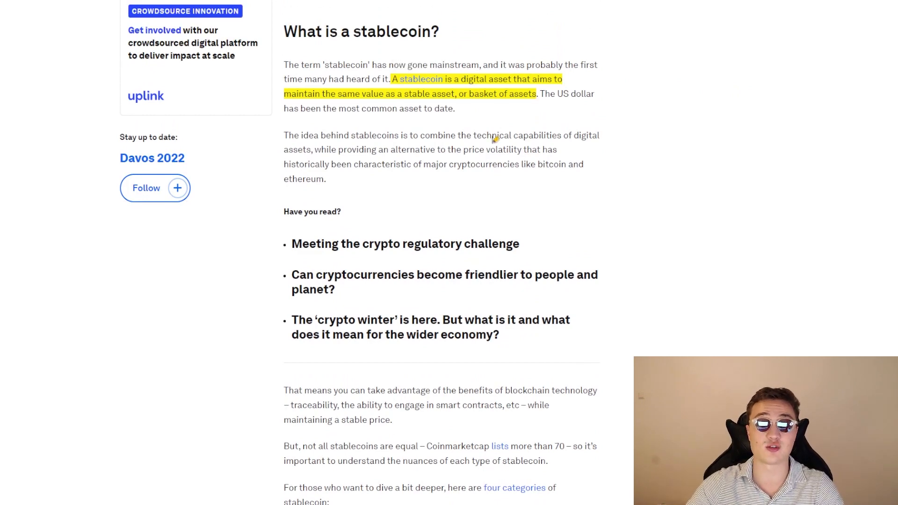
scroll(down, 3)
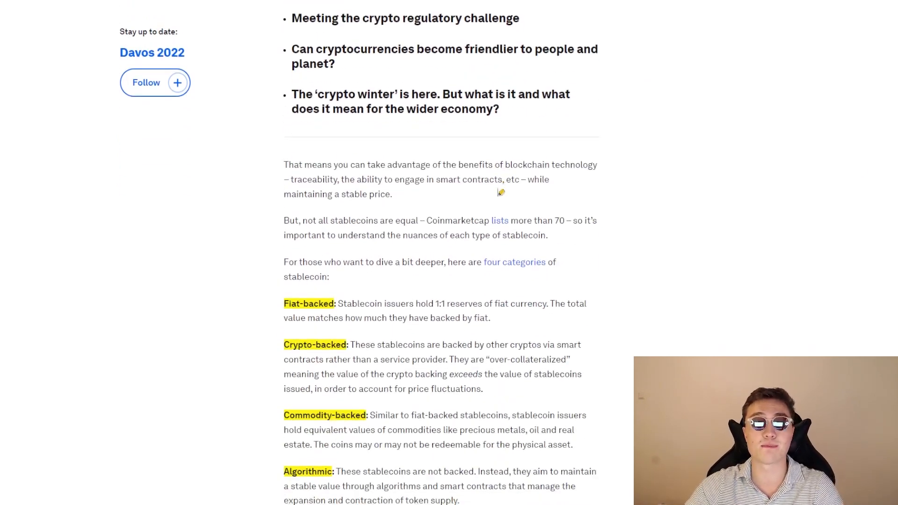
scroll(down, 3)
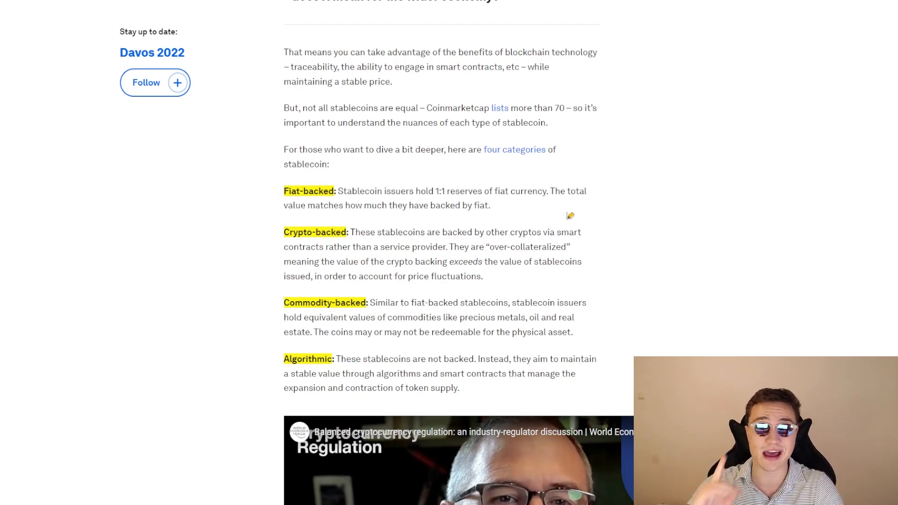
mouse_move(508, 100)
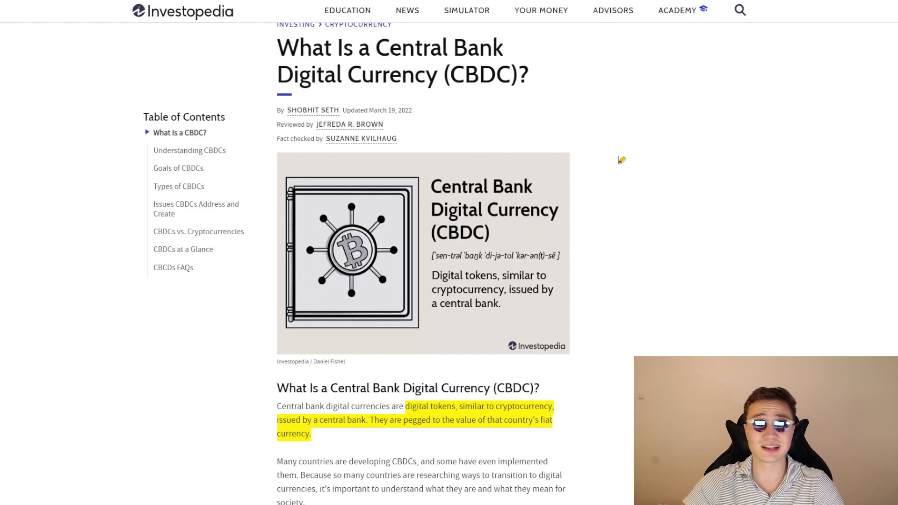
Step: Scroll the Investopedia CBDC article past the header image to Key Takeaways
scroll(down, 3)
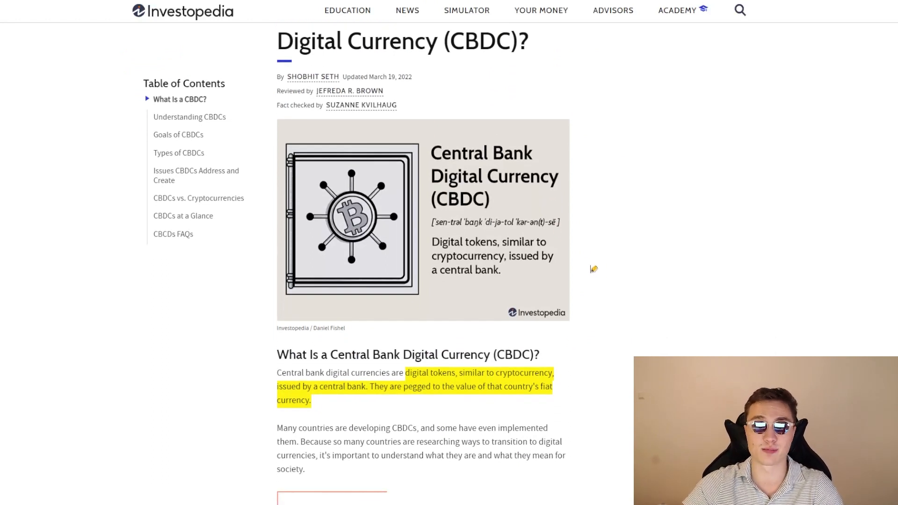
scroll(down, 3)
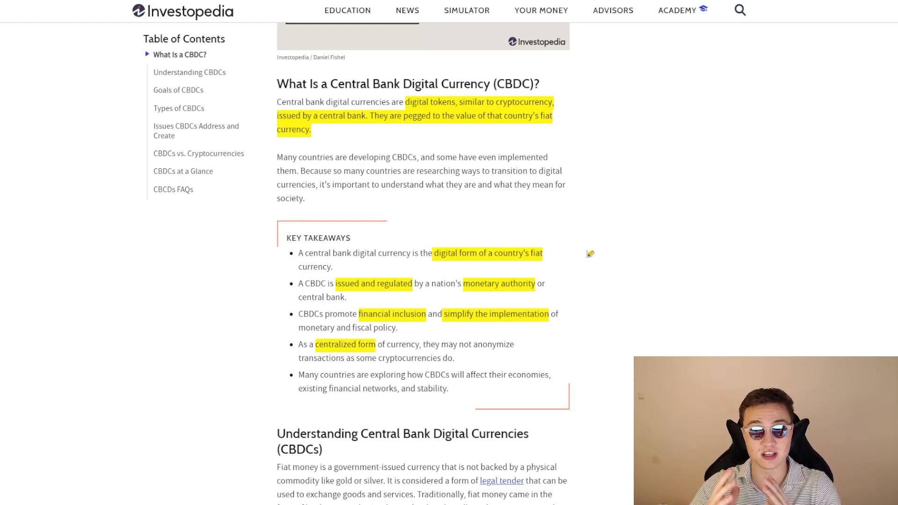
Step: Scroll to the 'Understanding Central Bank Digital Currencies (CBDCs)' heading and its fiat-money paragraphs
scroll(down, 3)
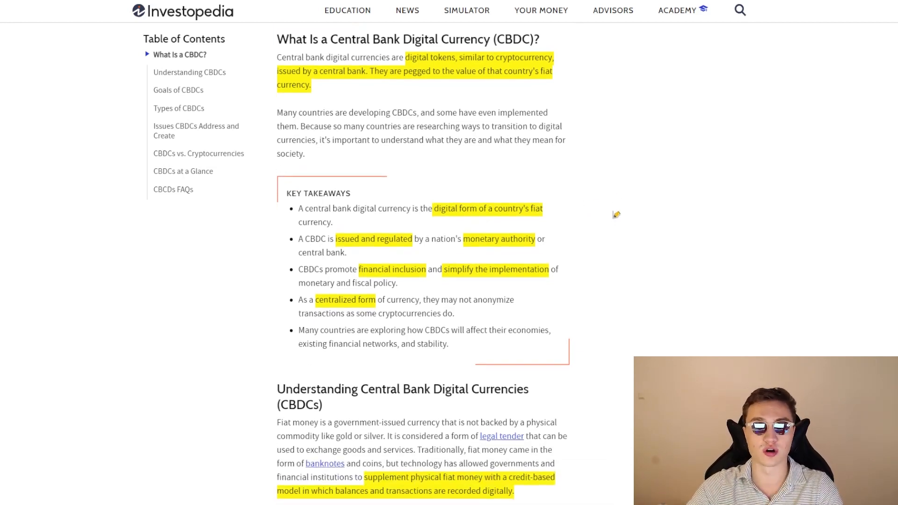
scroll(down, 3)
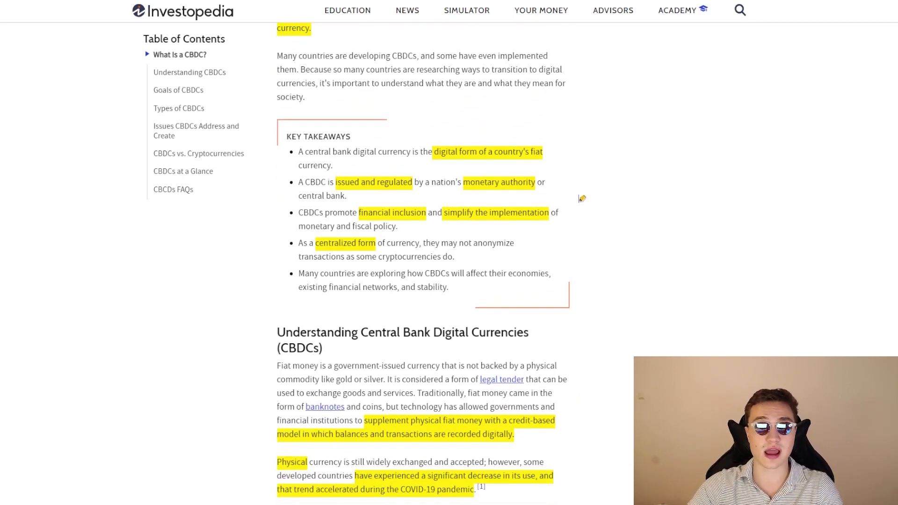
scroll(down, 3)
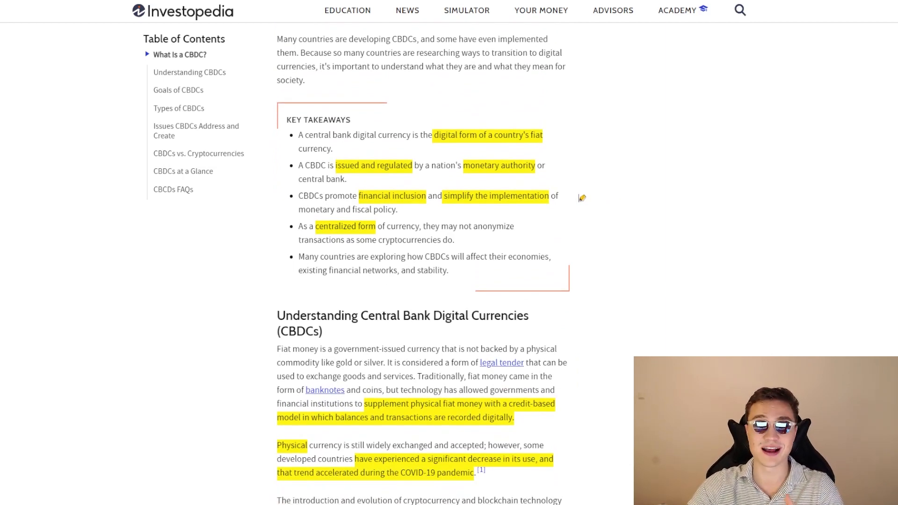
mouse_move(578, 194)
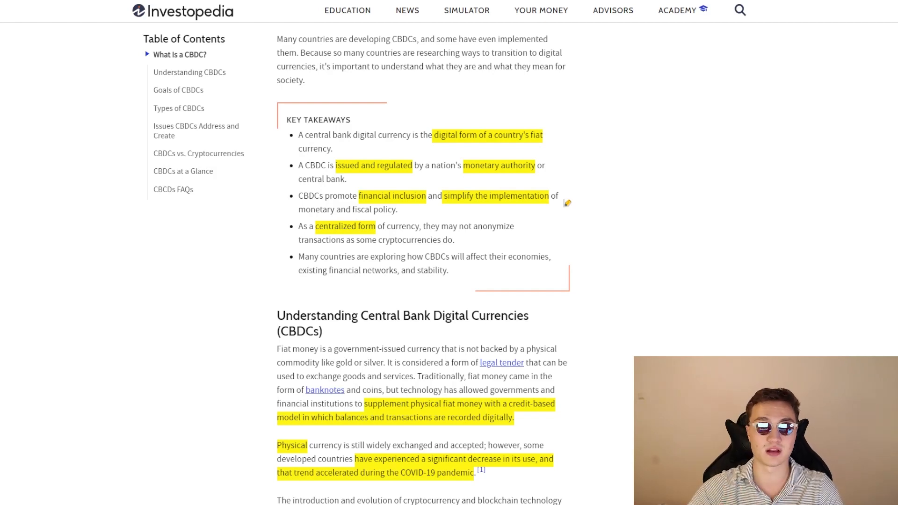
Step: Scroll through the Goals of CBDCs section to Types of CBDCs and Wholesale CBDCs
scroll(down, 3)
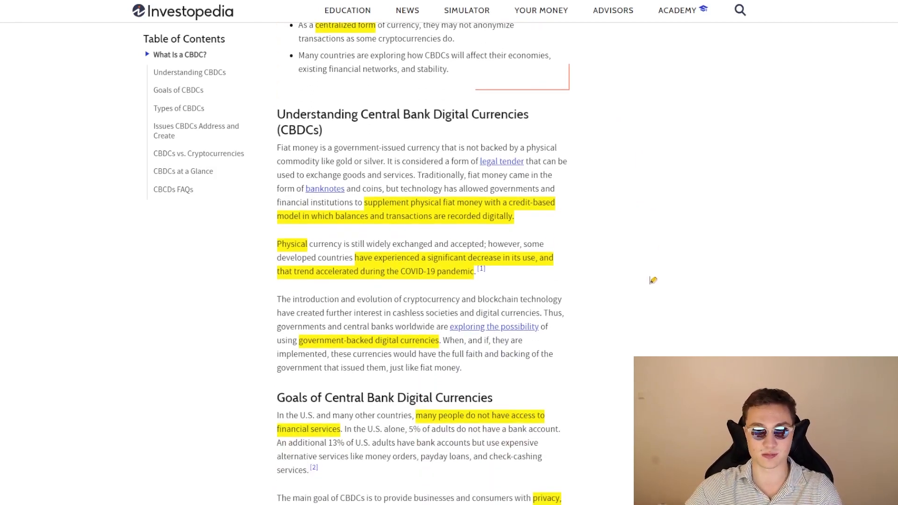
scroll(down, 3)
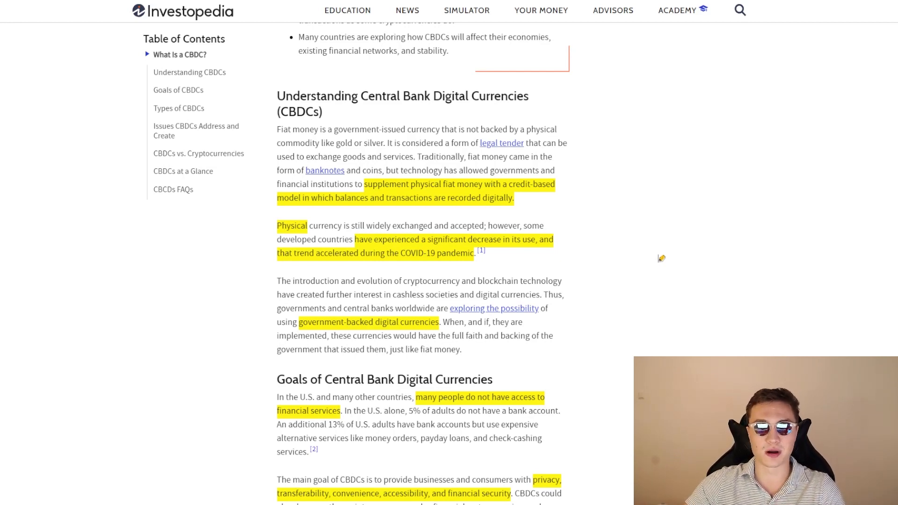
scroll(down, 3)
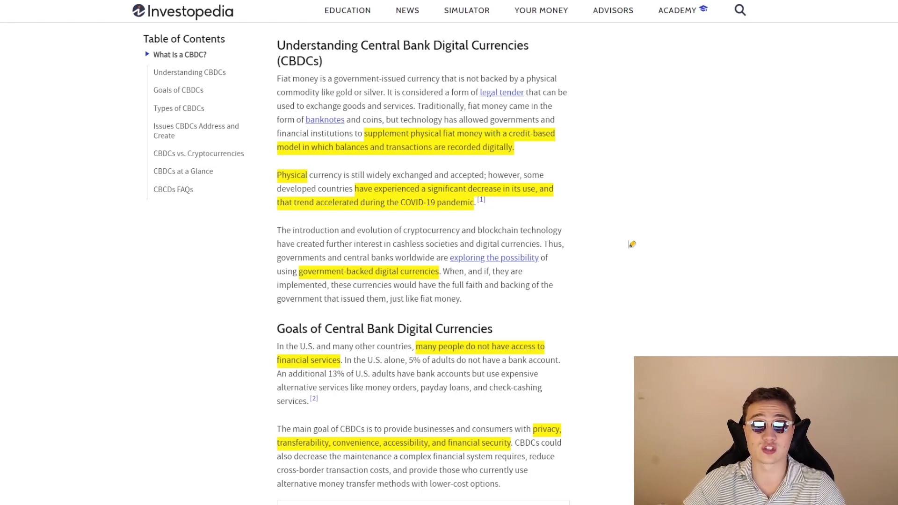
scroll(down, 3)
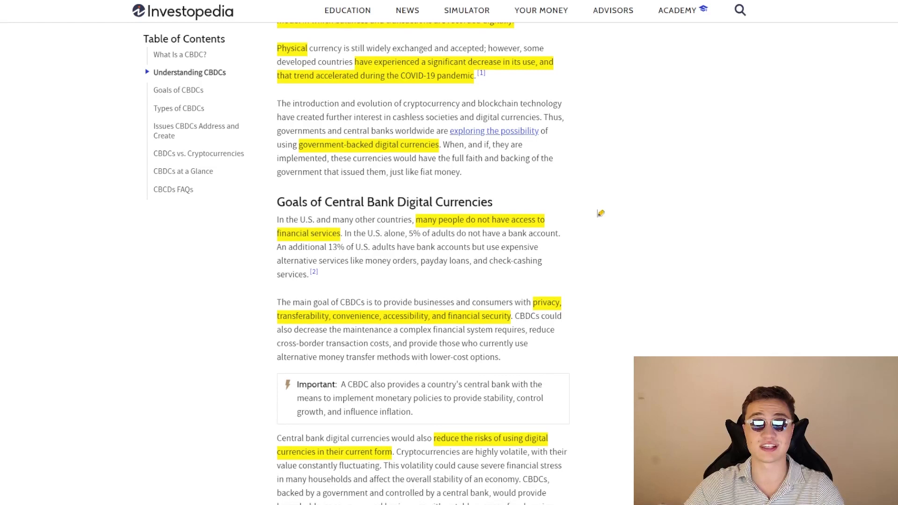
scroll(down, 3)
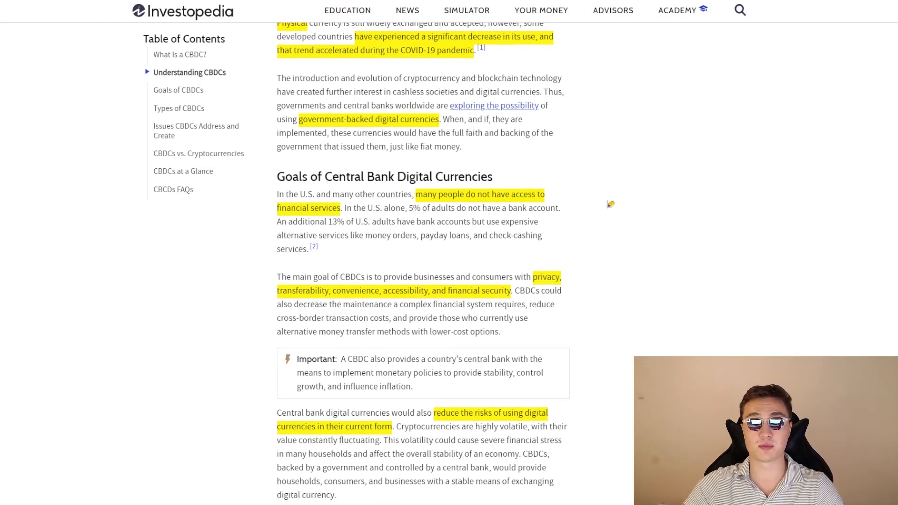
mouse_move(594, 196)
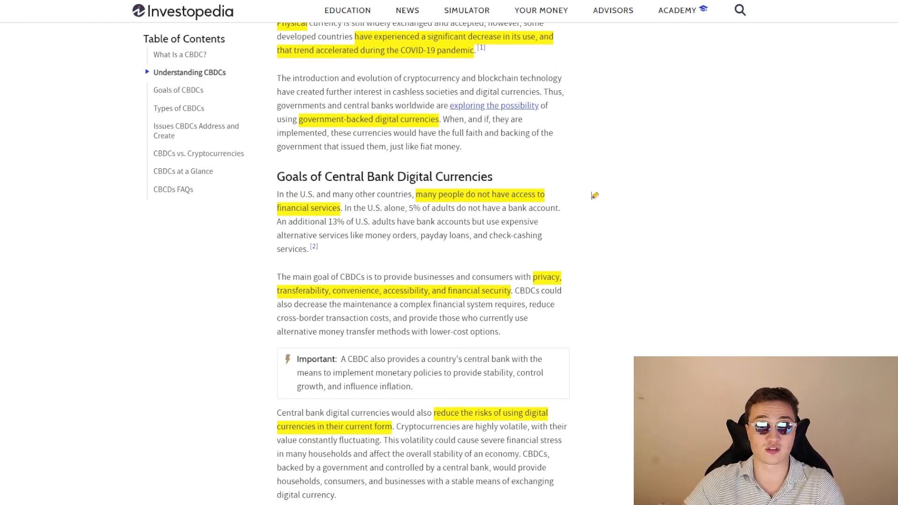
mouse_move(698, 179)
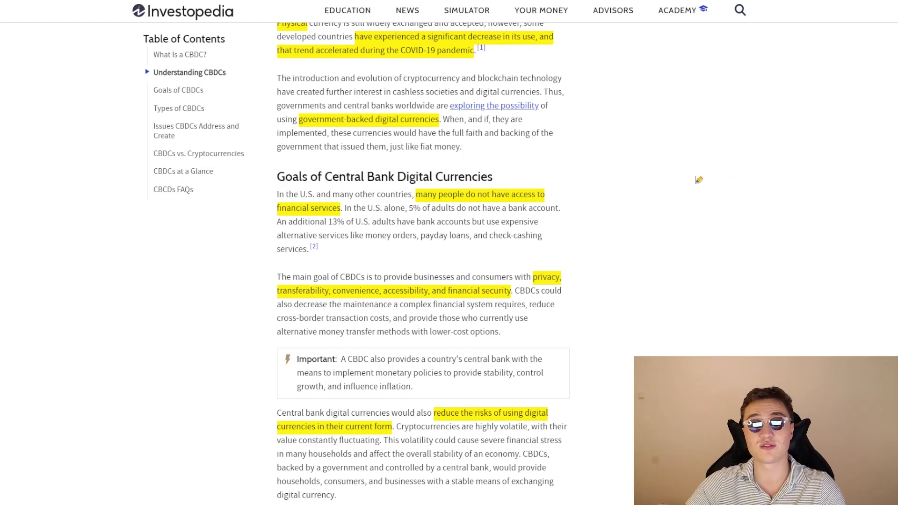
mouse_move(661, 176)
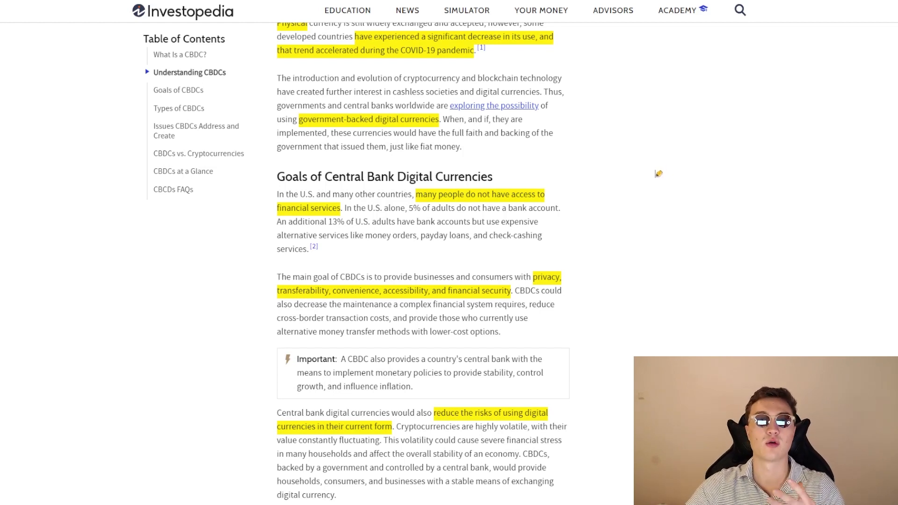
mouse_move(676, 167)
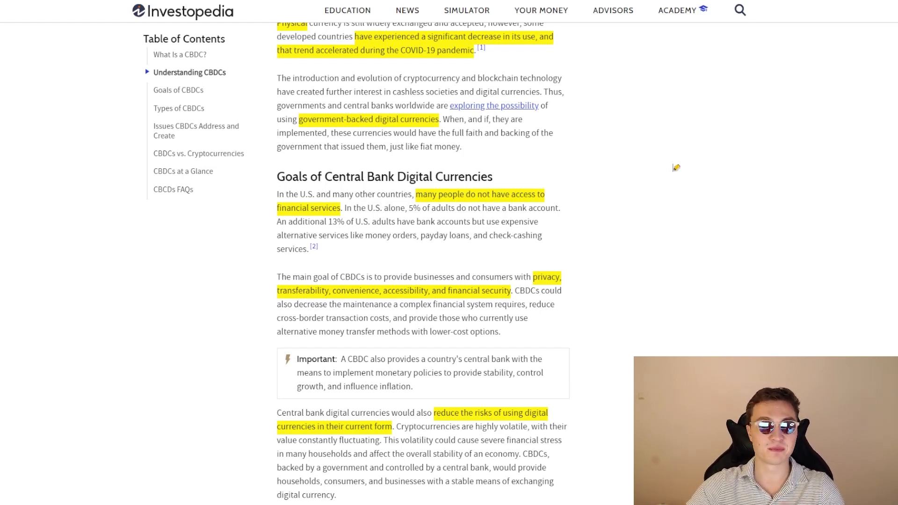
mouse_move(668, 161)
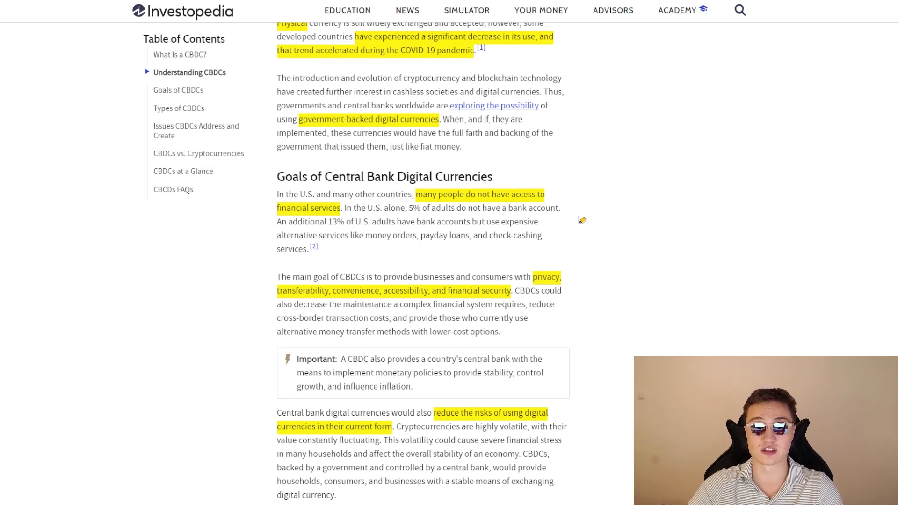
scroll(down, 3)
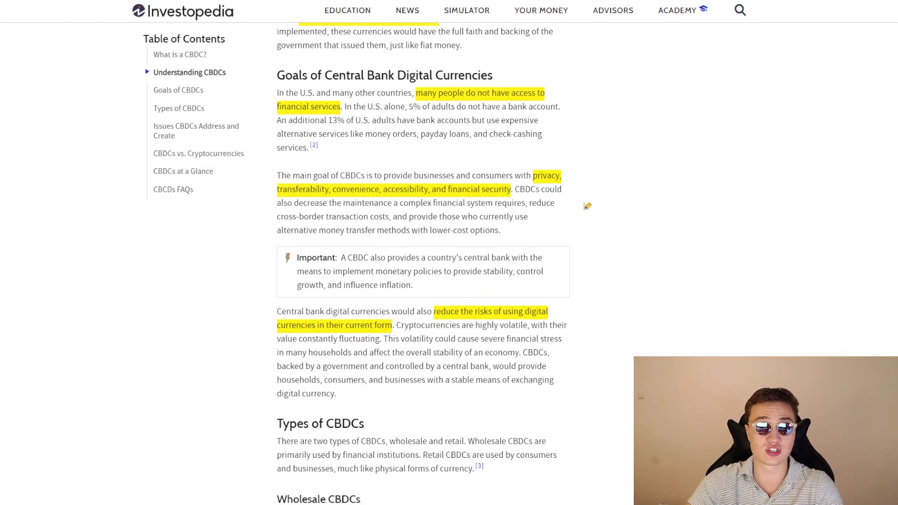
mouse_move(564, 213)
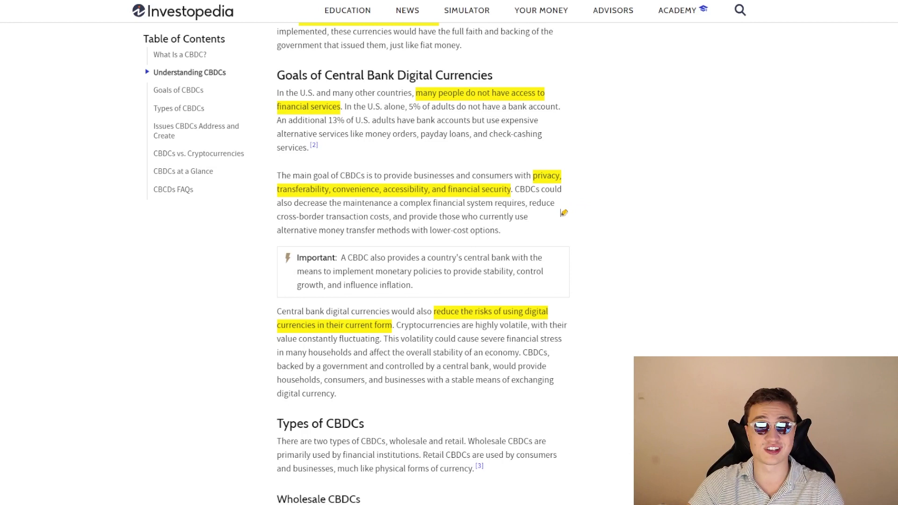
mouse_move(582, 216)
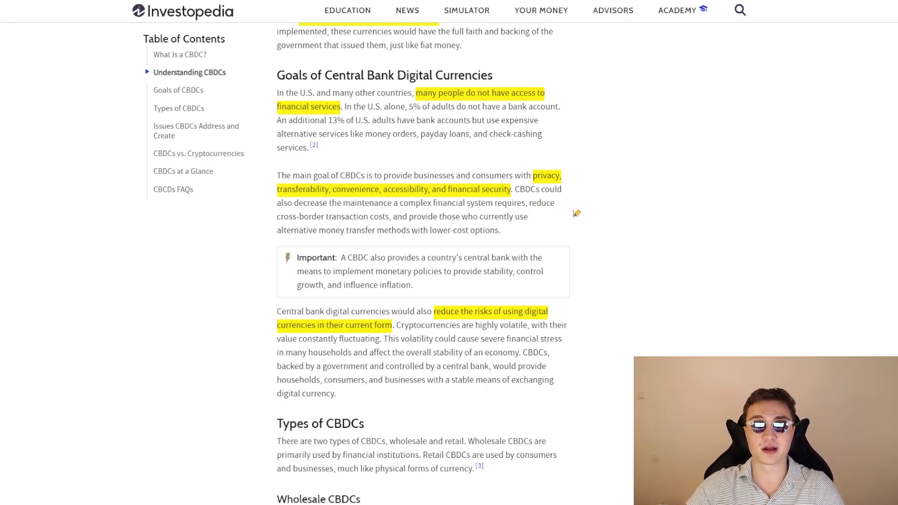
mouse_move(556, 209)
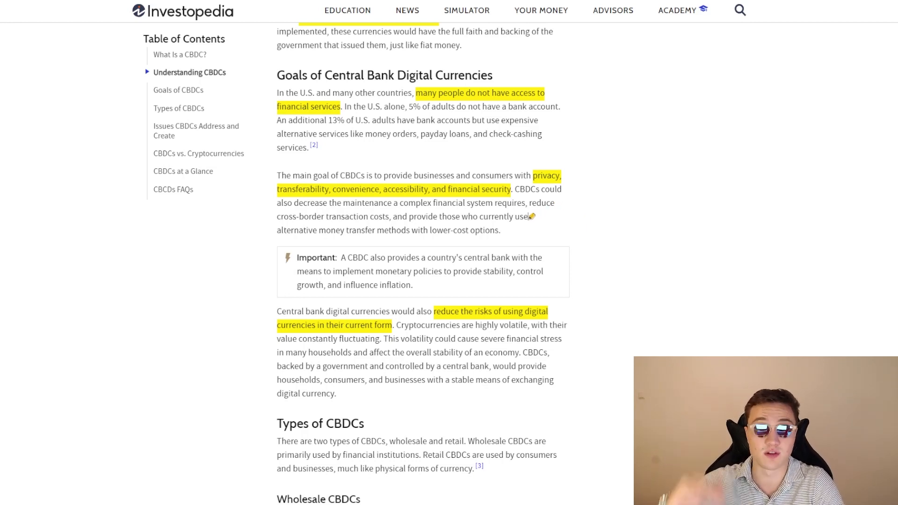
scroll(down, 3)
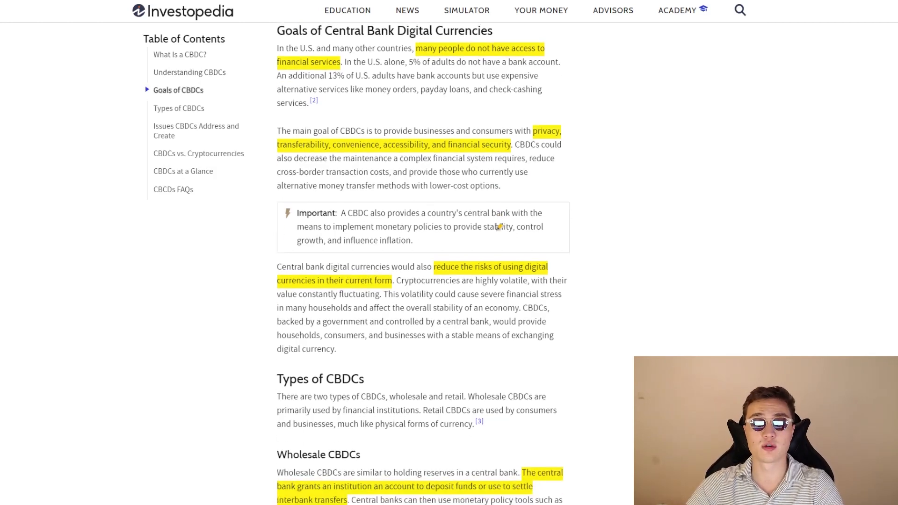
scroll(down, 3)
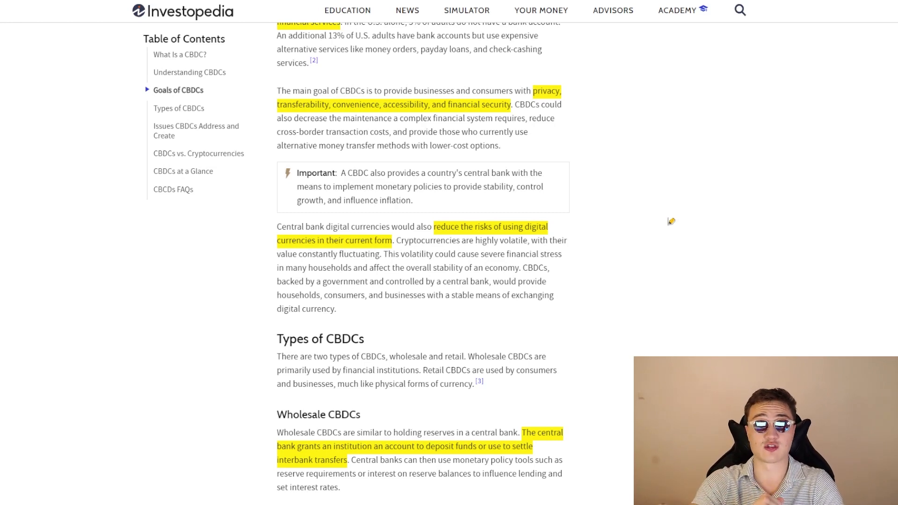
mouse_move(579, 216)
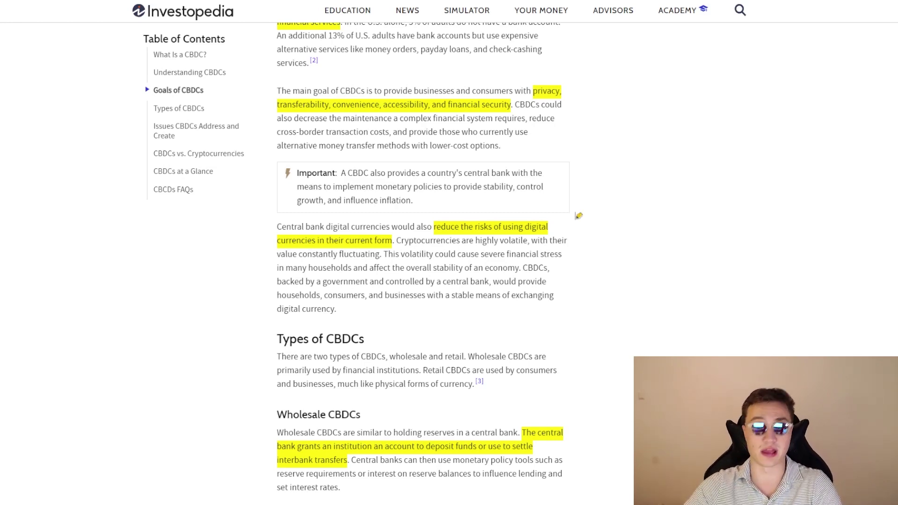
Step: Scroll down to the Retail CBDCs section with its token- and account-based types
scroll(down, 3)
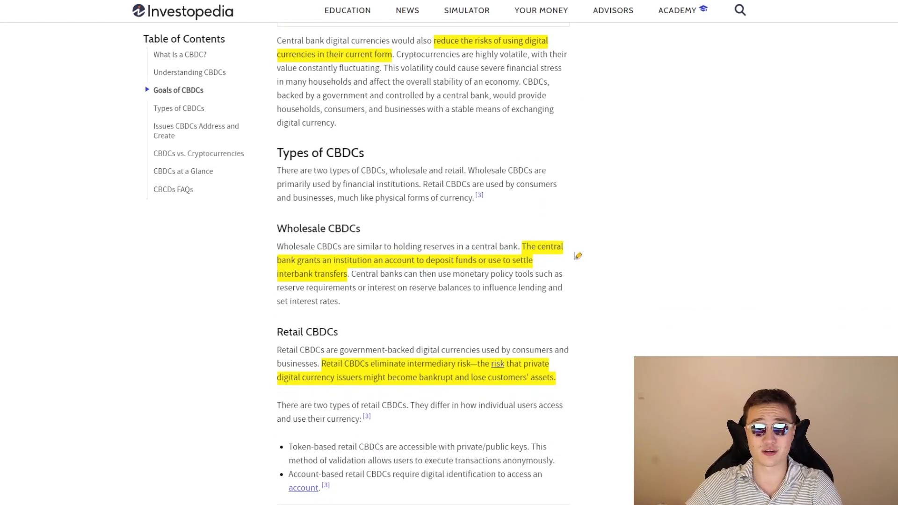
mouse_move(571, 256)
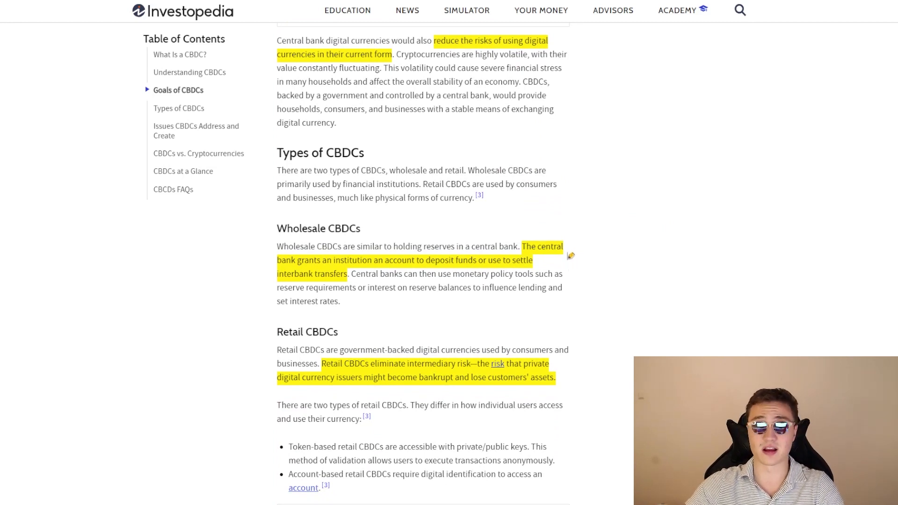
mouse_move(486, 254)
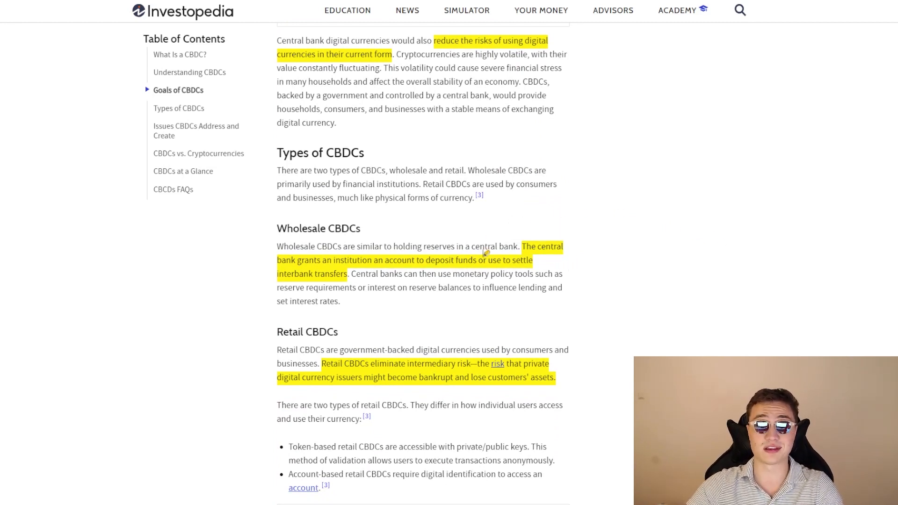
mouse_move(537, 147)
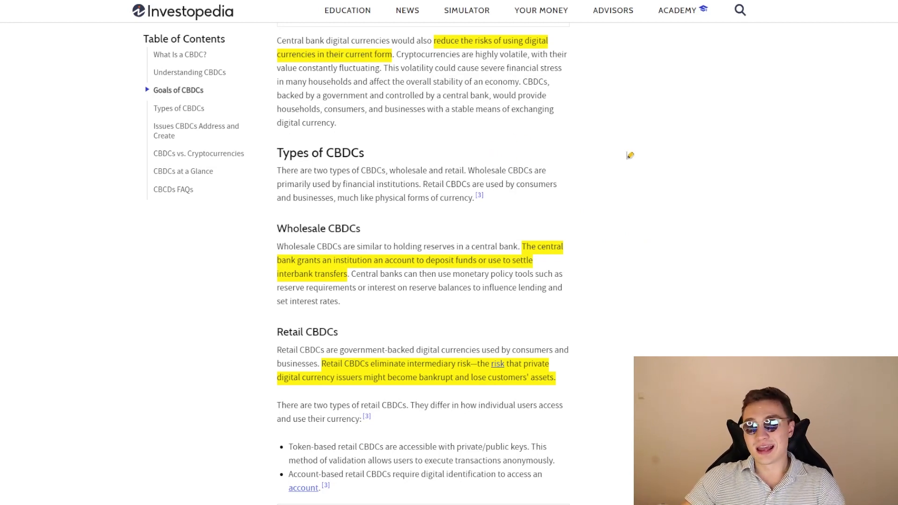
mouse_move(677, 11)
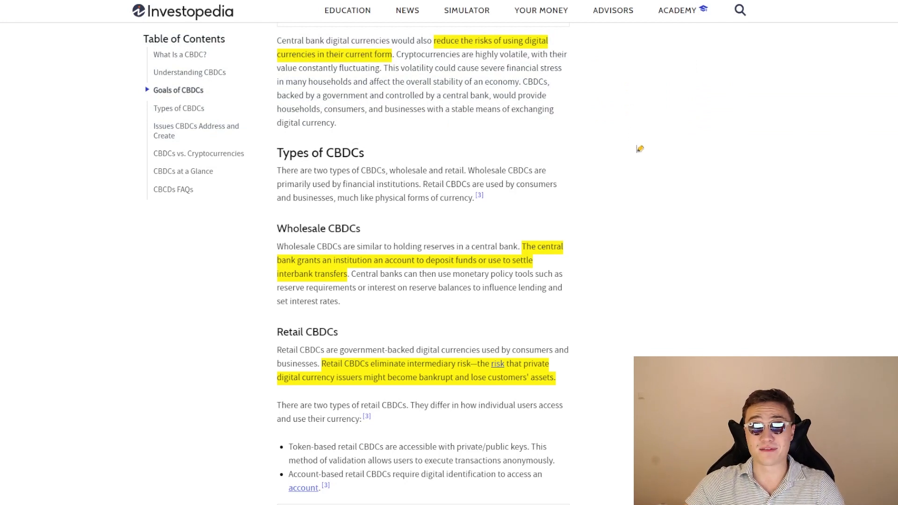
mouse_move(735, 142)
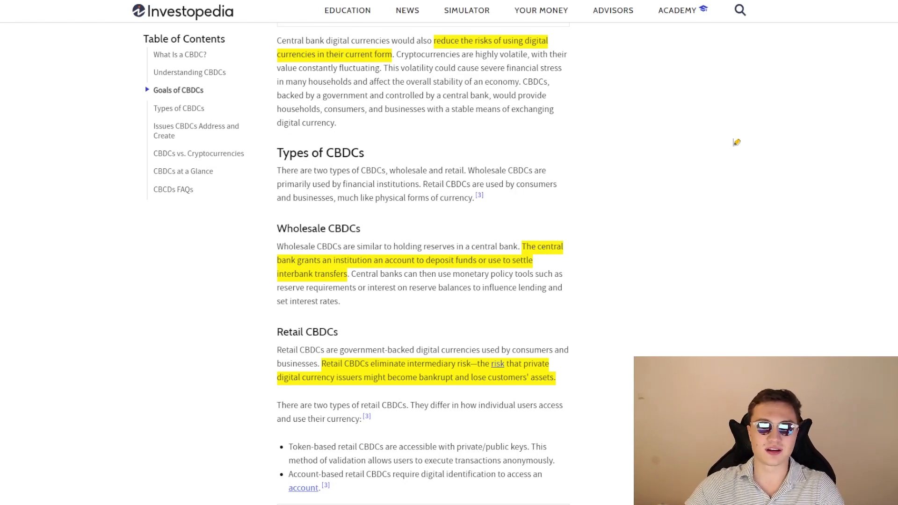
mouse_move(731, 142)
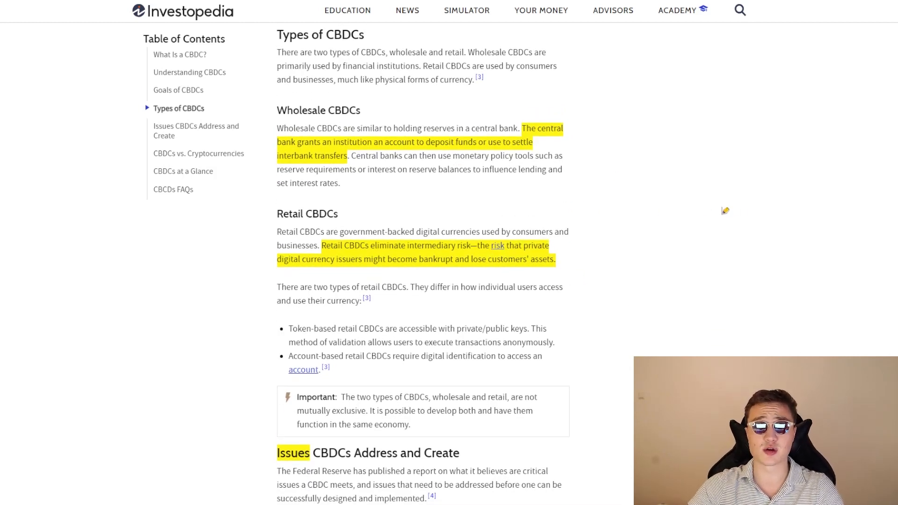
mouse_move(649, 193)
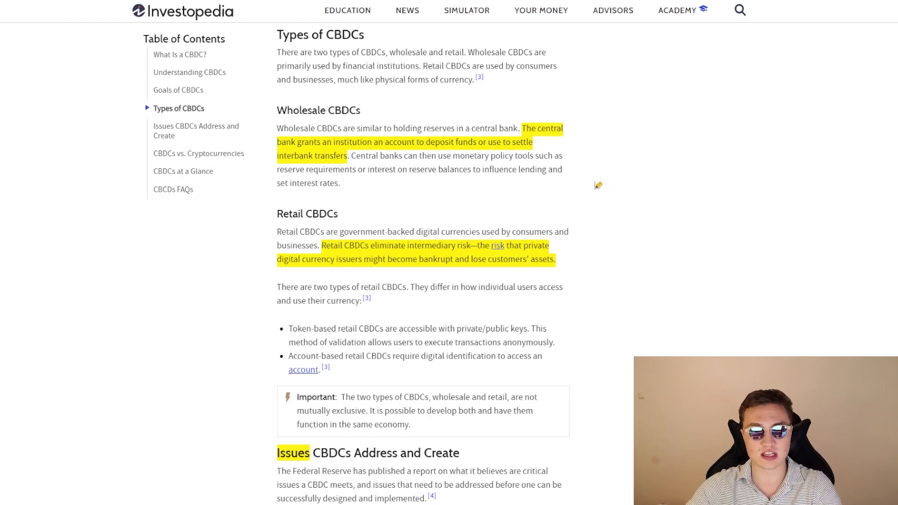
mouse_move(533, 184)
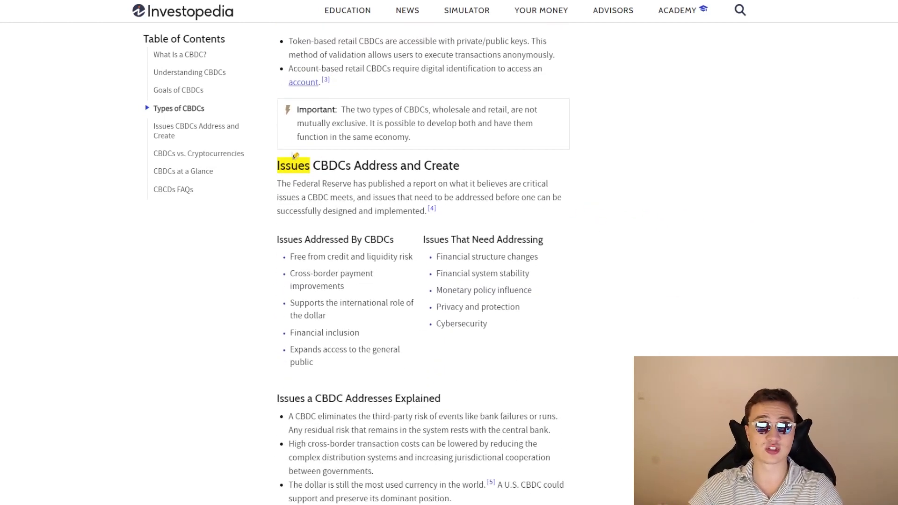
Step: Scroll to the 'Issues CBDCs Address and Create' section and review both issue lists
scroll(down, 3)
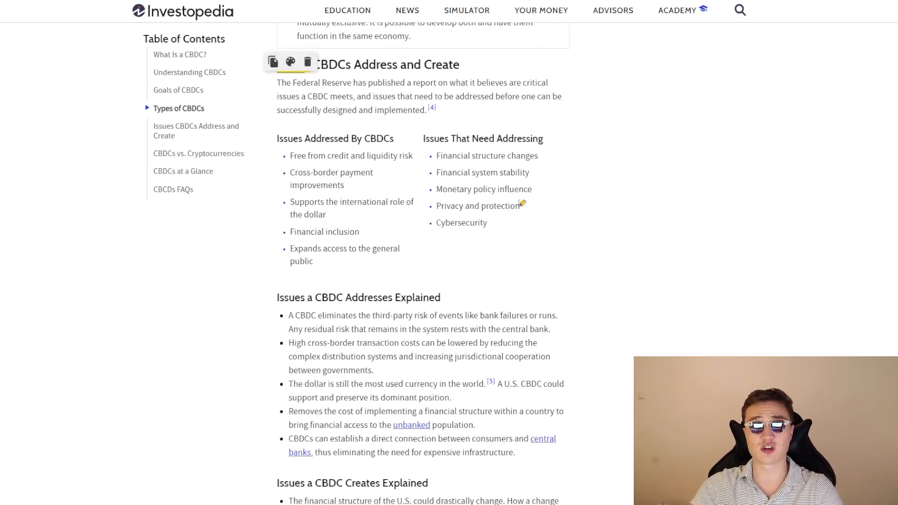
double_click(293, 64)
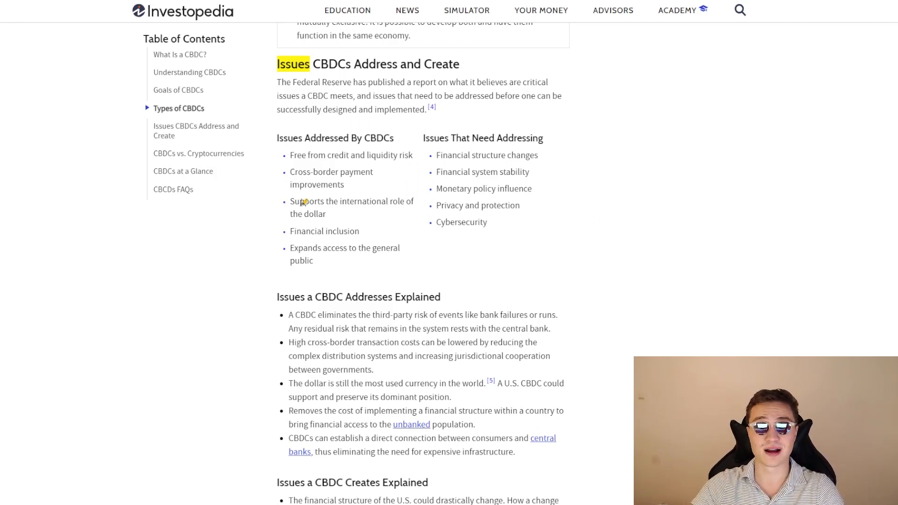
scroll(down, 3)
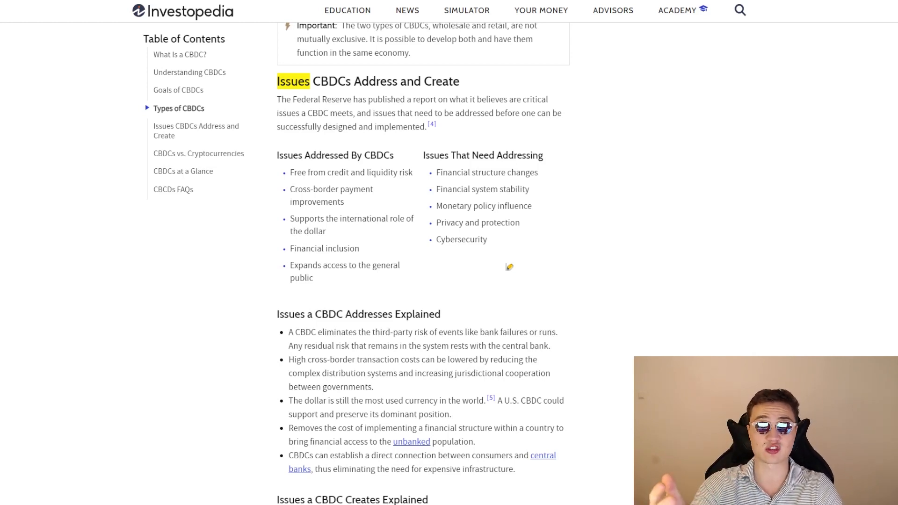
mouse_move(216, 177)
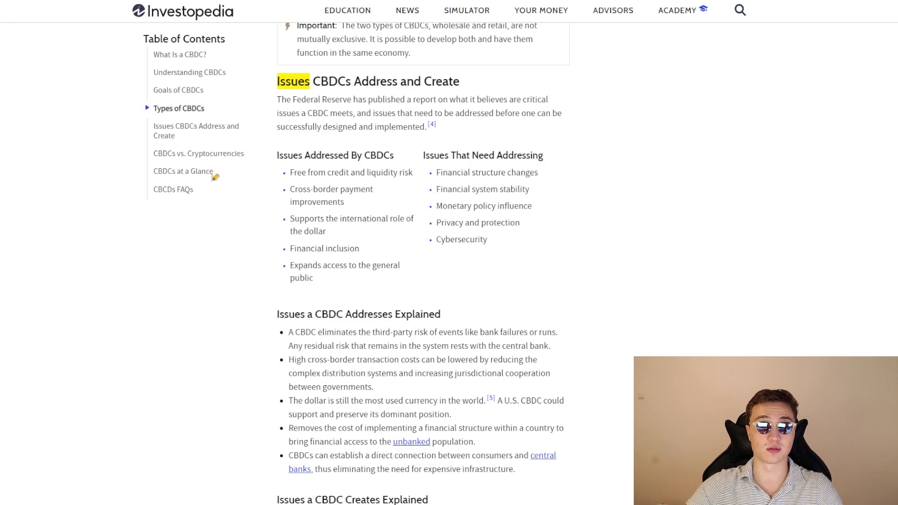
mouse_move(419, 229)
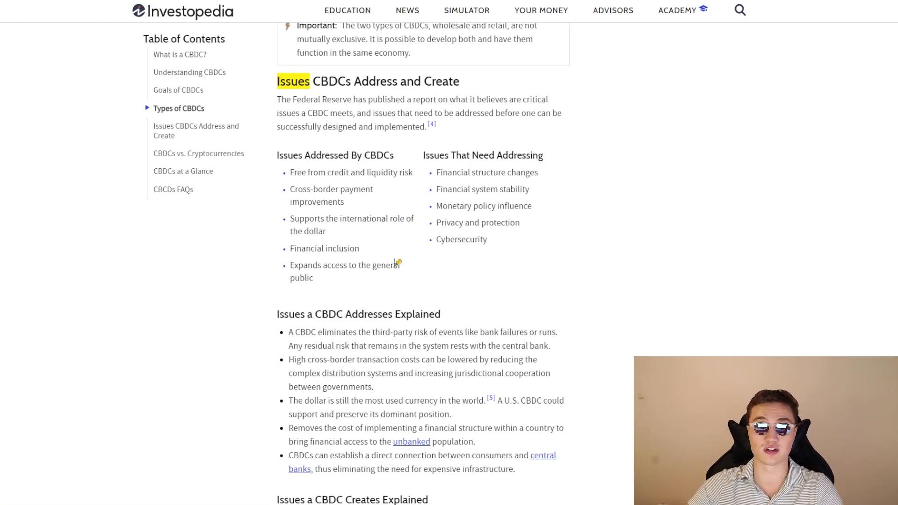
mouse_move(334, 244)
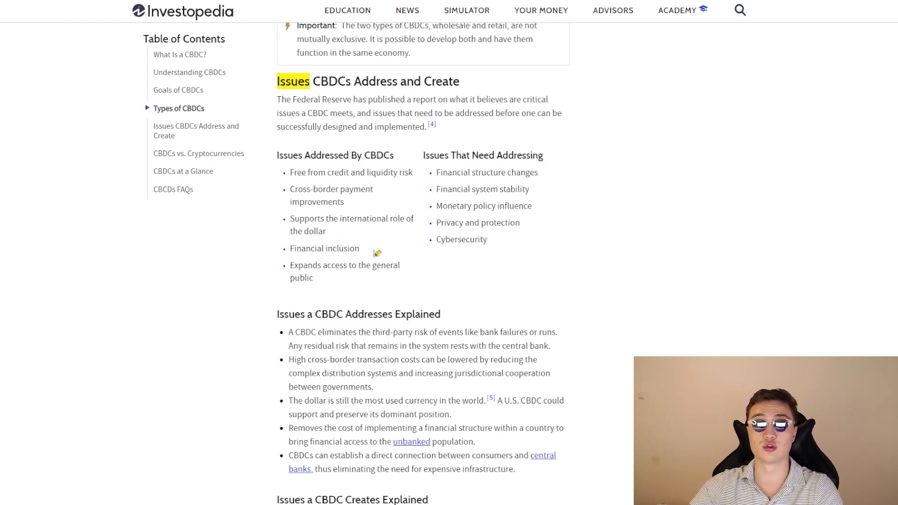
mouse_move(354, 204)
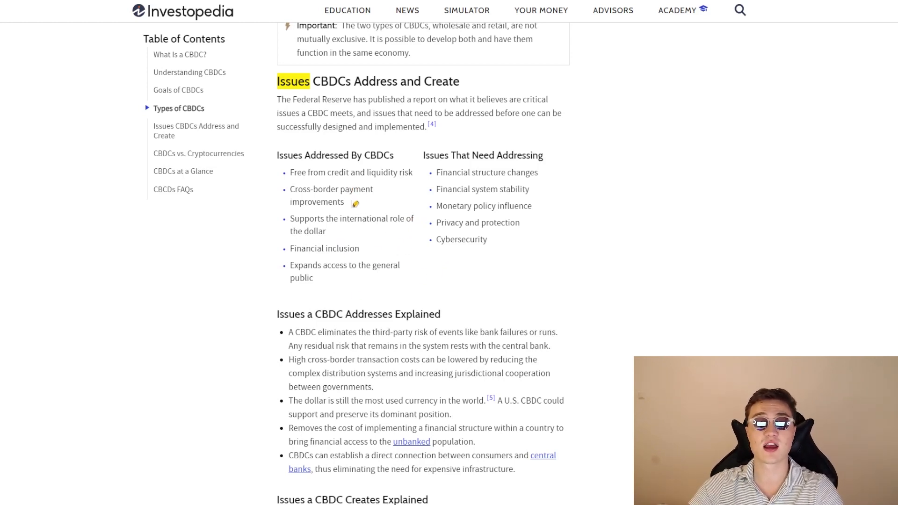
mouse_move(512, 174)
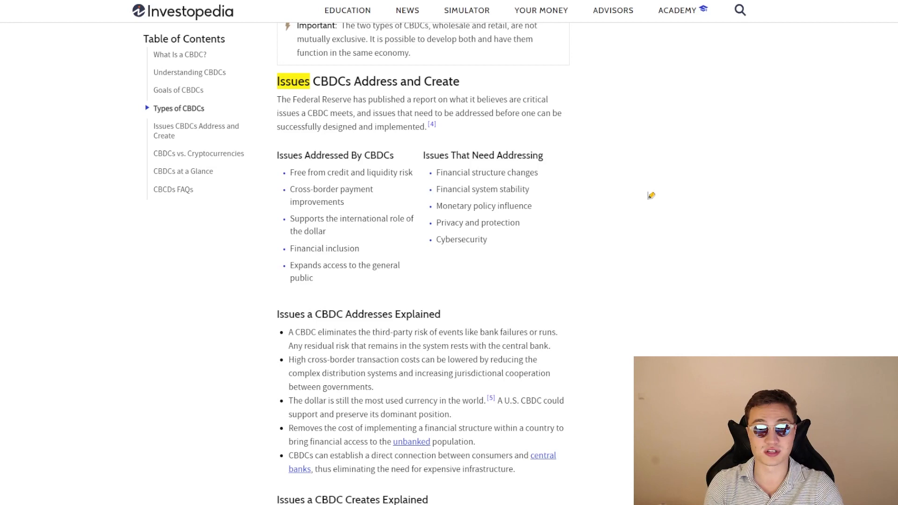
mouse_move(518, 210)
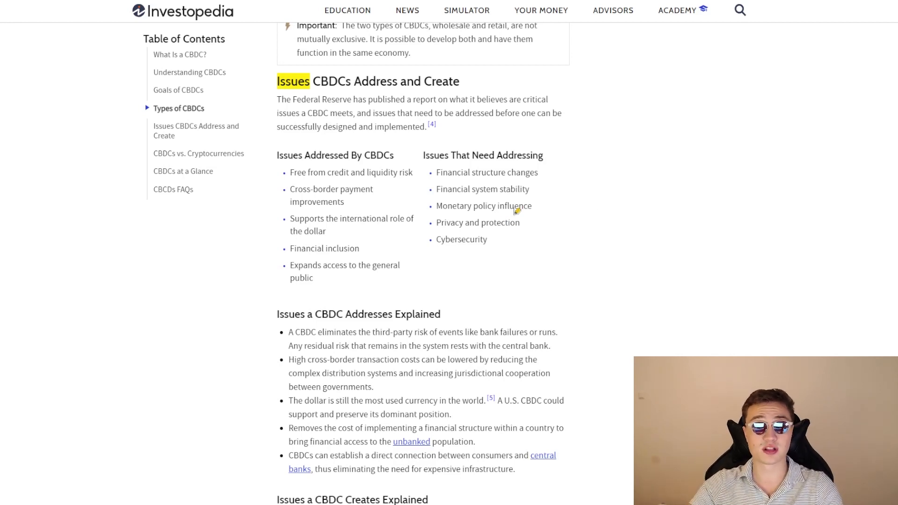
mouse_move(507, 203)
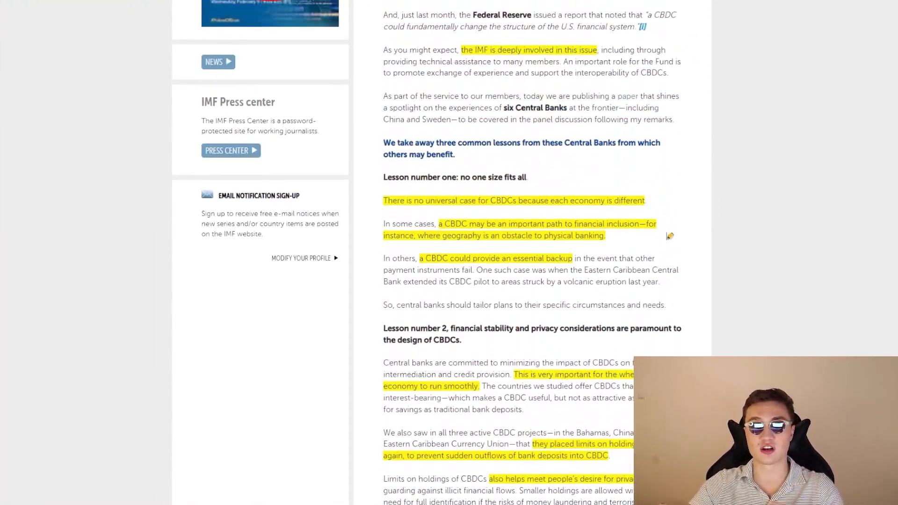
Step: Scroll the IMF speech past the passage on countries exploring CBDCs, including Sand Dollar
scroll(up, 3)
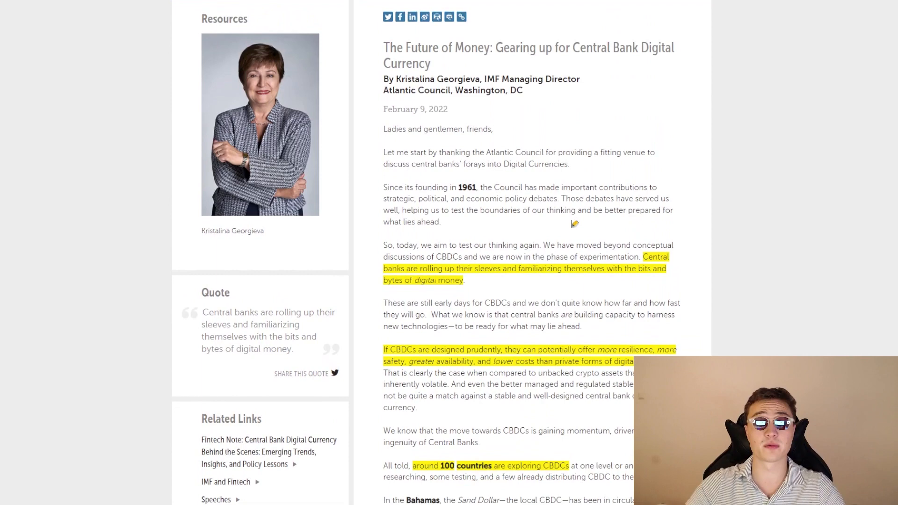
mouse_move(587, 197)
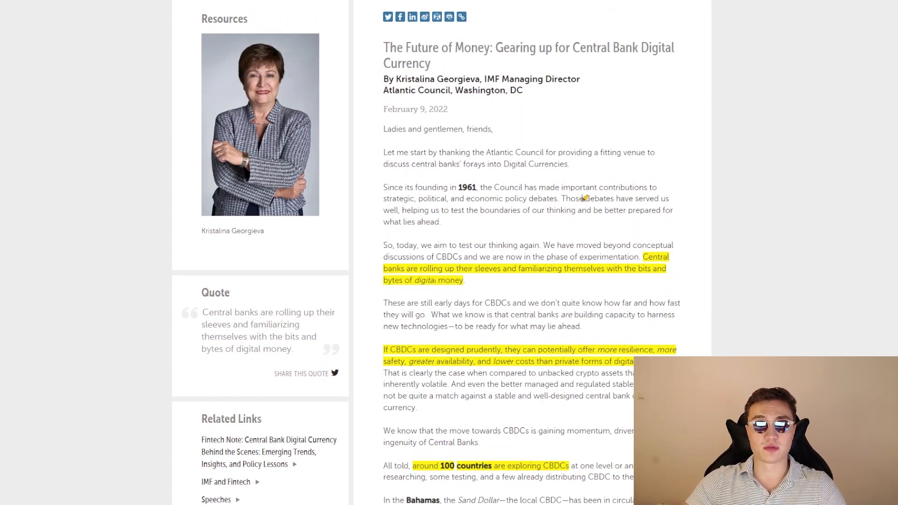
mouse_move(553, 213)
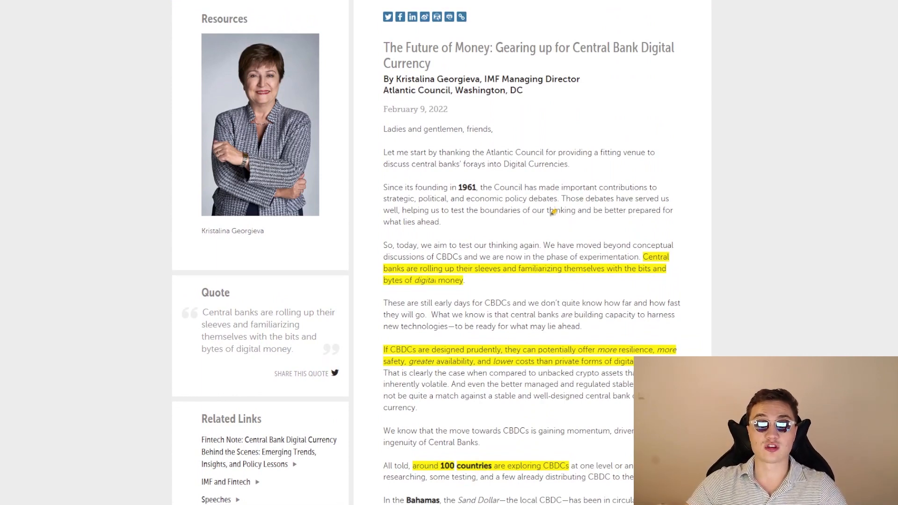
scroll(down, 3)
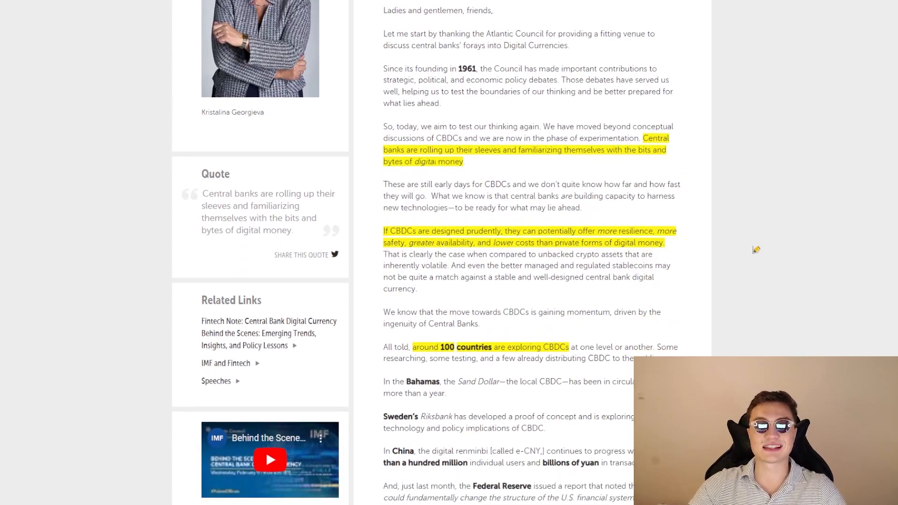
mouse_move(753, 241)
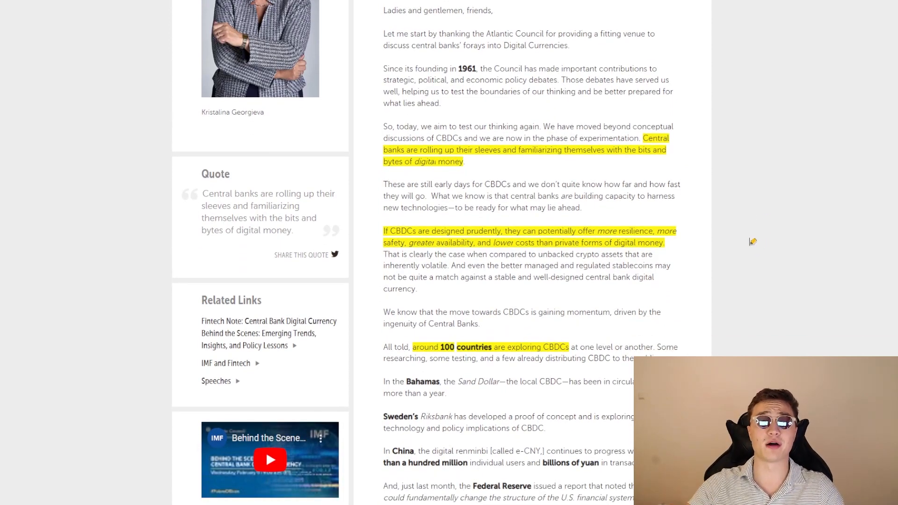
scroll(down, 3)
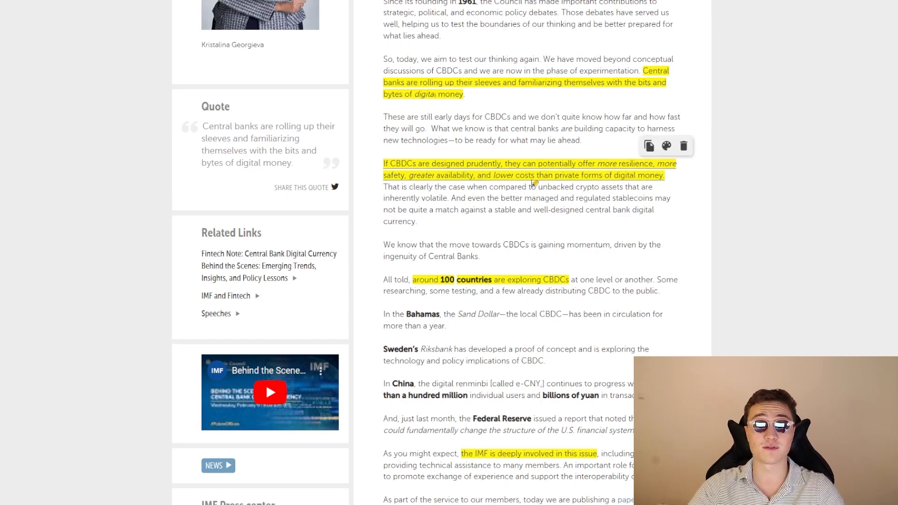
scroll(down, 3)
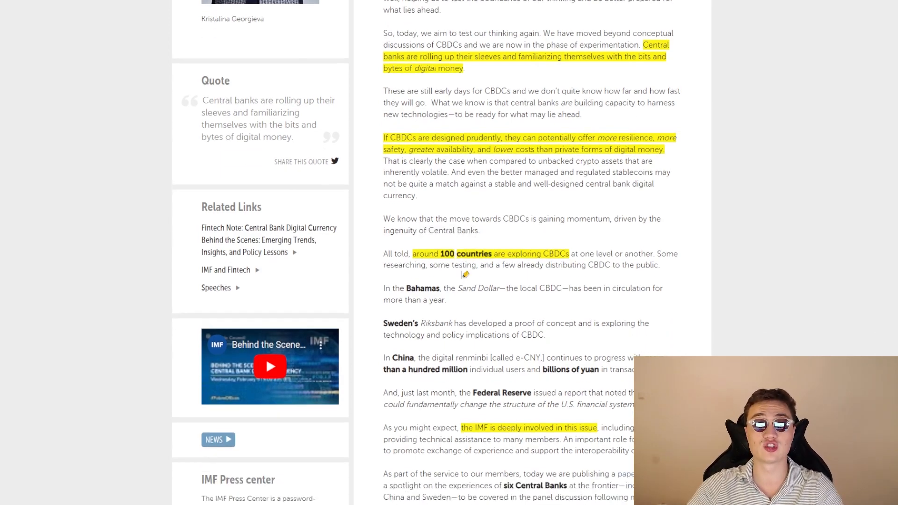
scroll(down, 3)
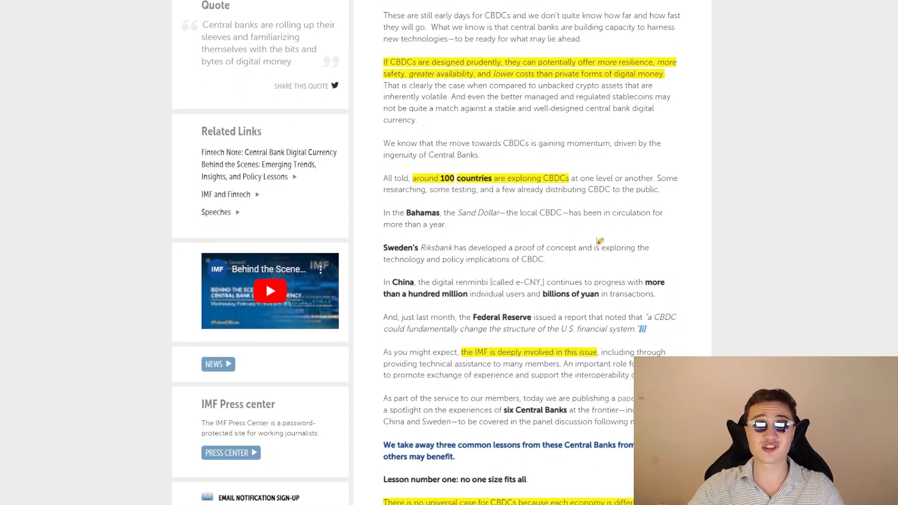
scroll(down, 3)
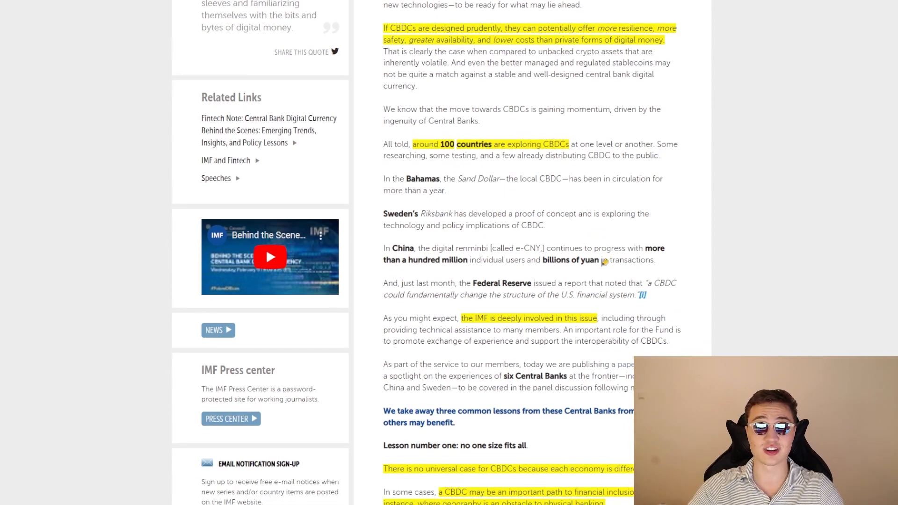
scroll(down, 3)
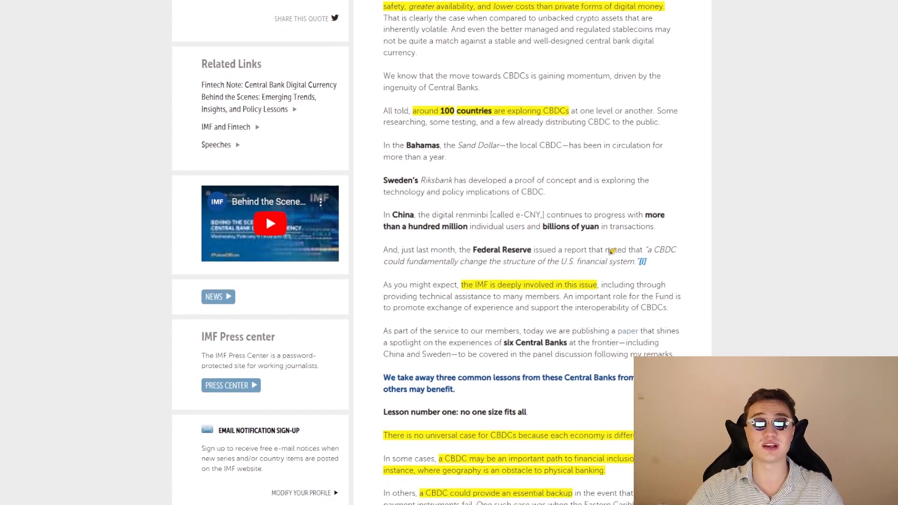
scroll(down, 3)
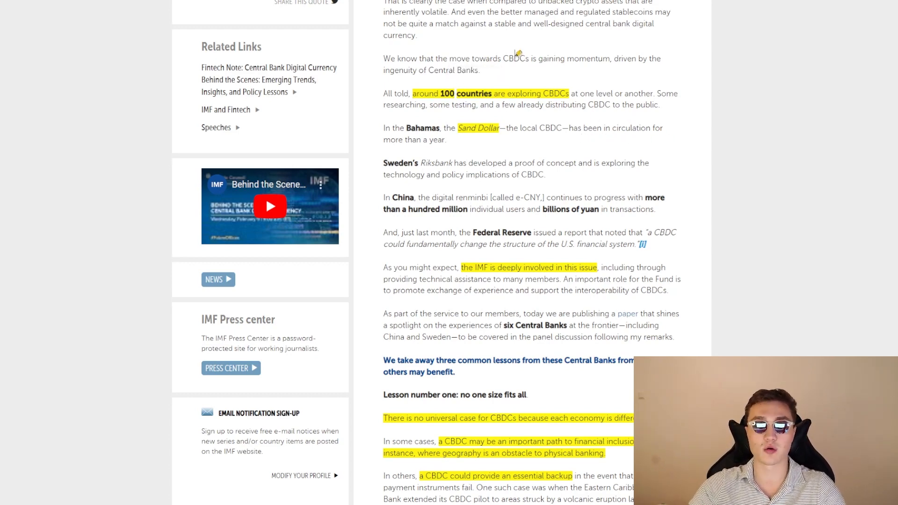
mouse_move(586, 84)
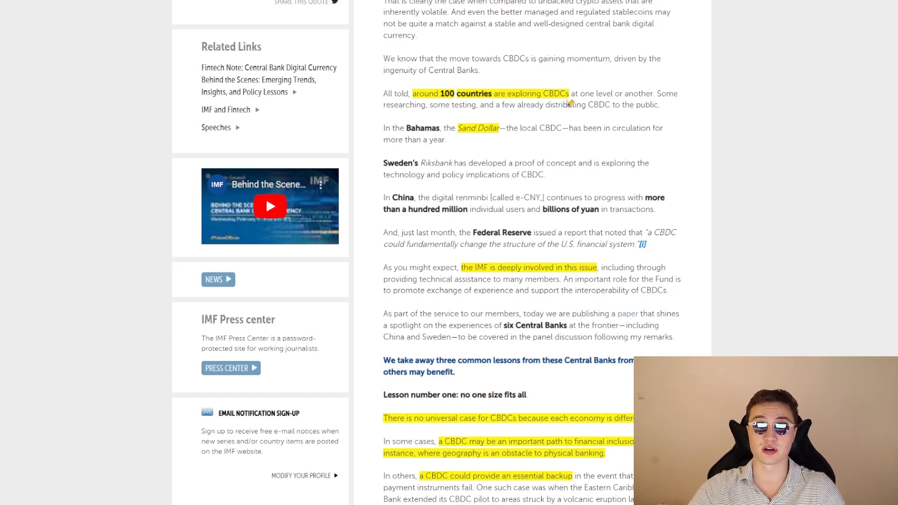
mouse_move(519, 197)
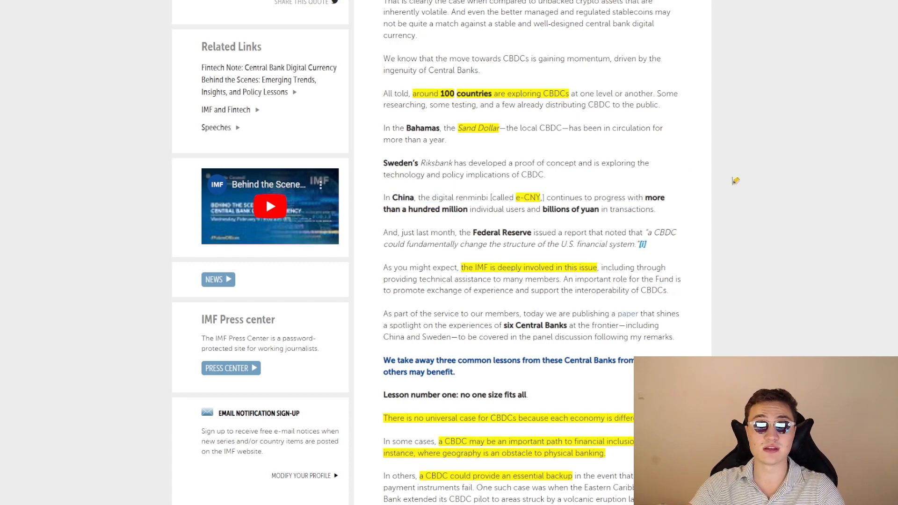
mouse_move(547, 117)
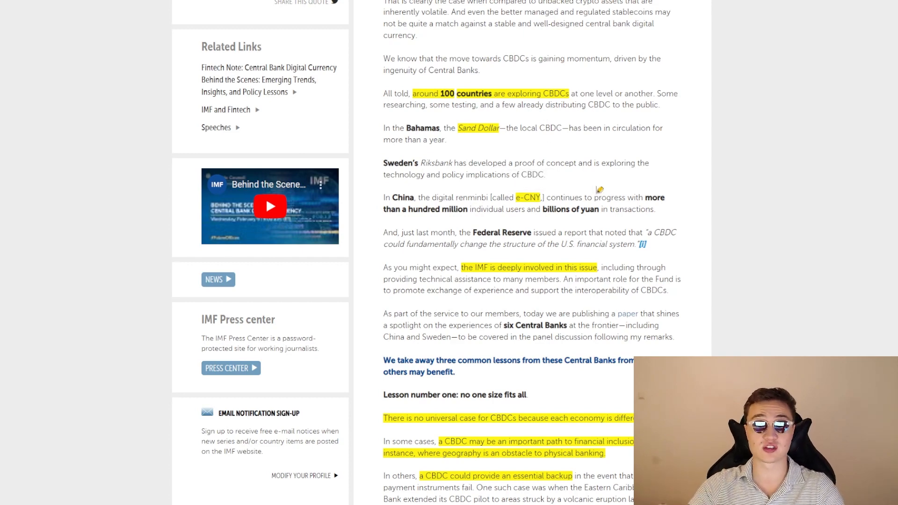
mouse_move(605, 184)
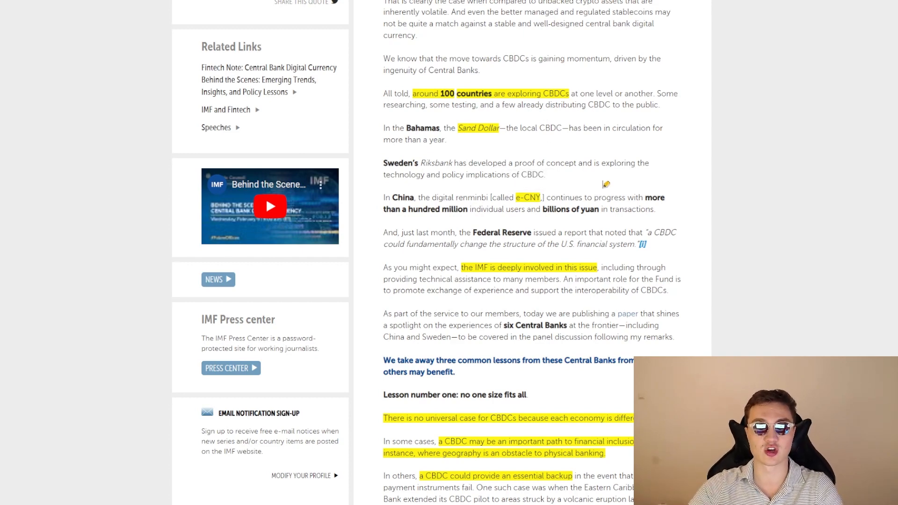
mouse_move(515, 192)
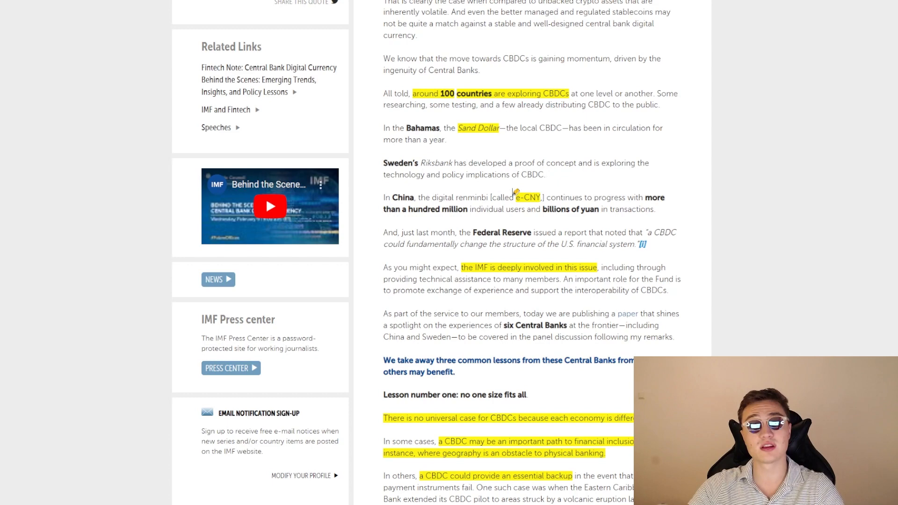
mouse_move(513, 195)
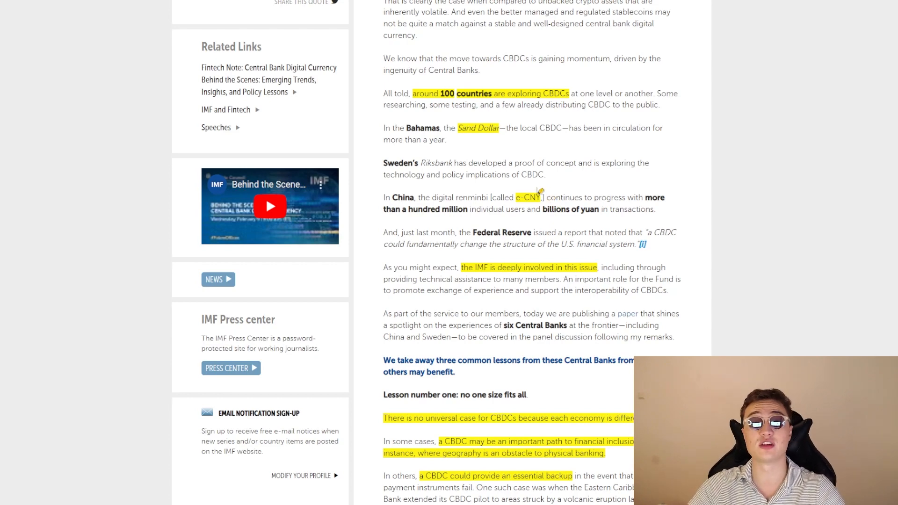
mouse_move(474, 175)
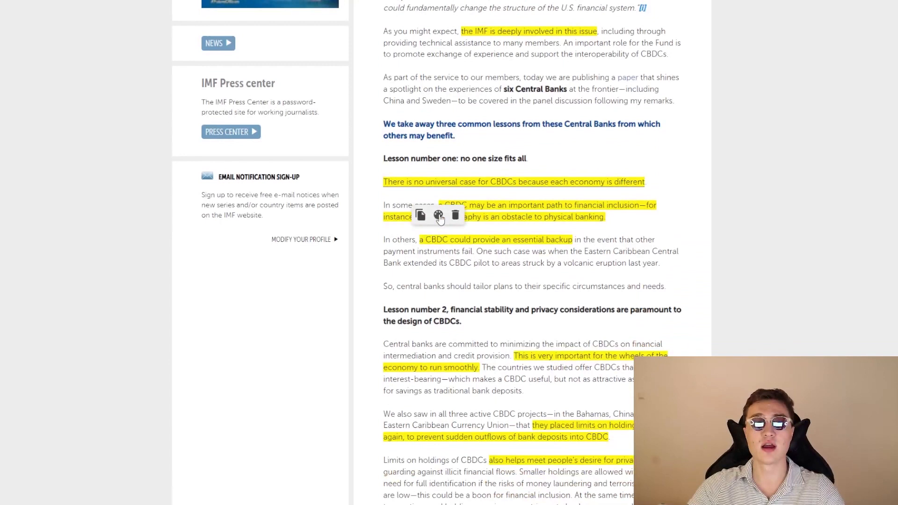
Step: Scroll the speech through lessons one and two, on financial stability and privacy
scroll(down, 3)
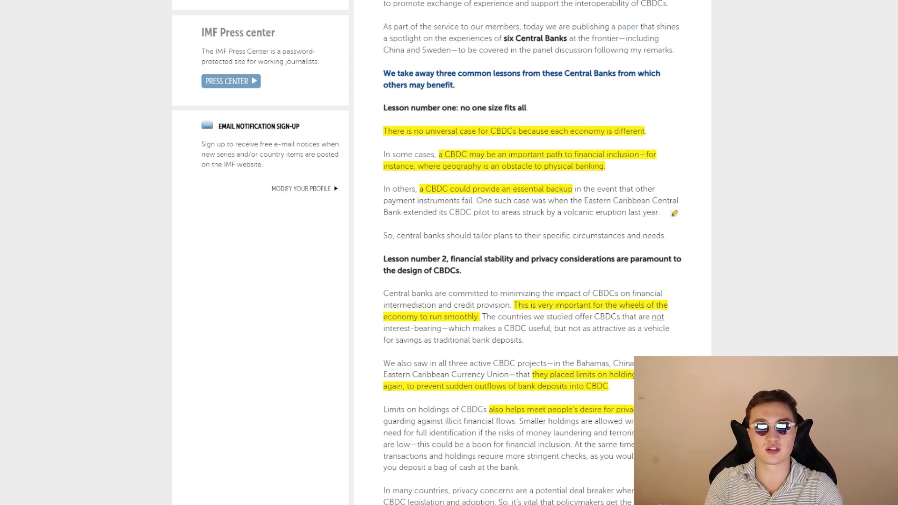
mouse_move(628, 219)
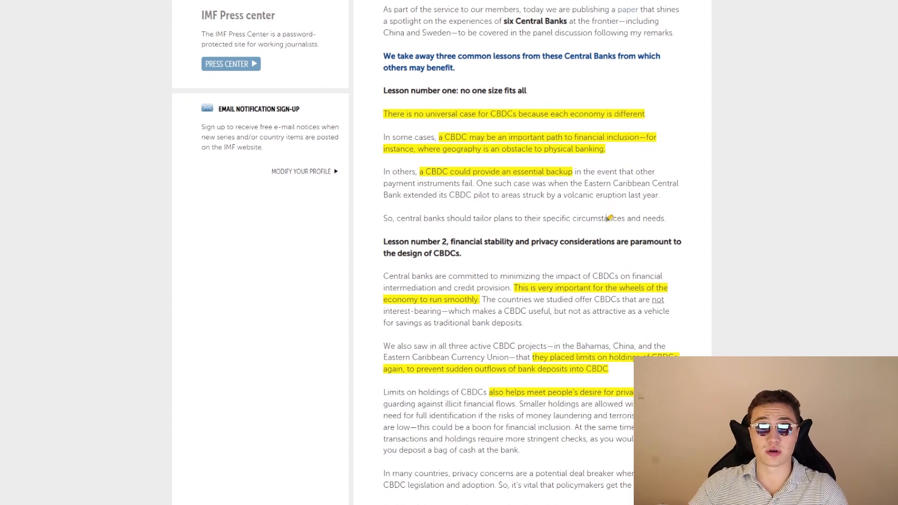
mouse_move(601, 203)
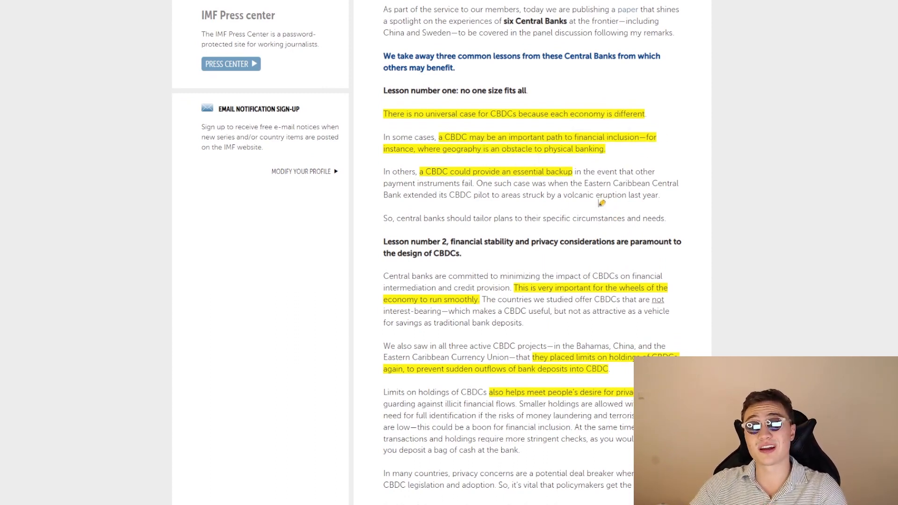
scroll(down, 3)
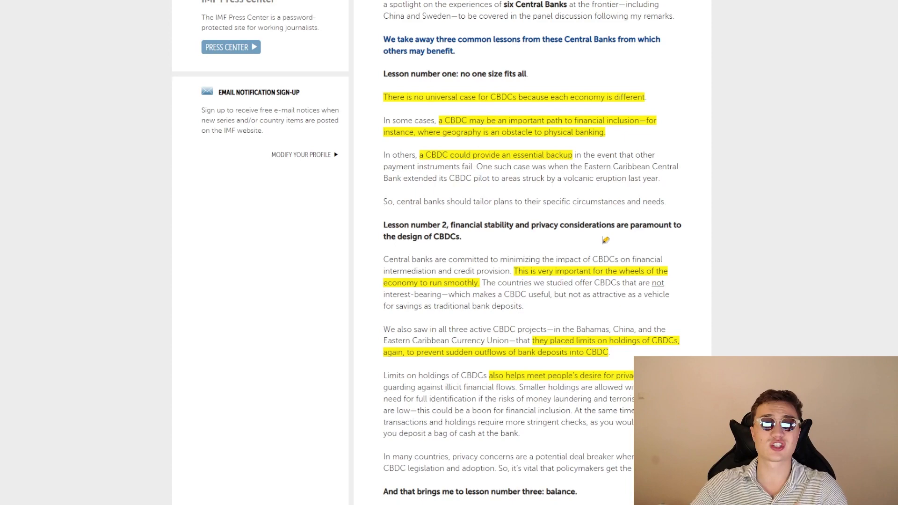
scroll(down, 3)
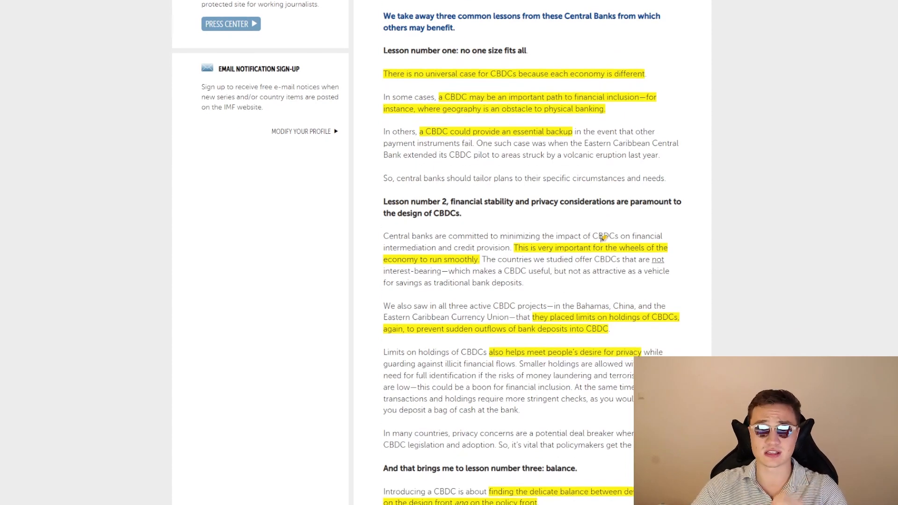
Step: Scroll through Lesson number three on balance toward 'So, let me conclude'
scroll(down, 3)
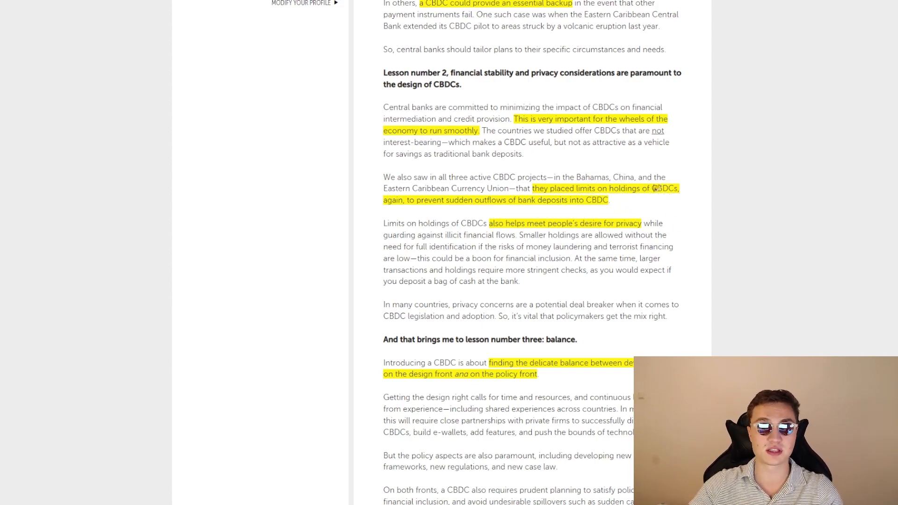
click(651, 188)
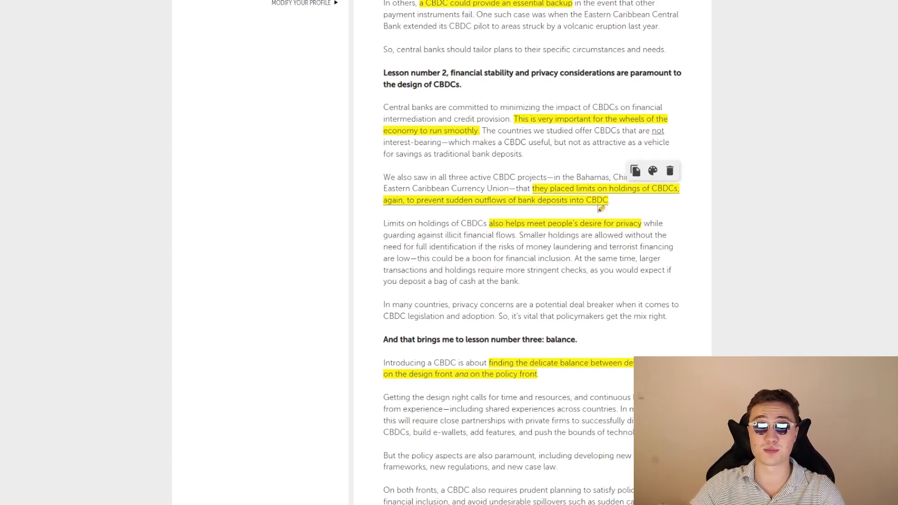
scroll(down, 3)
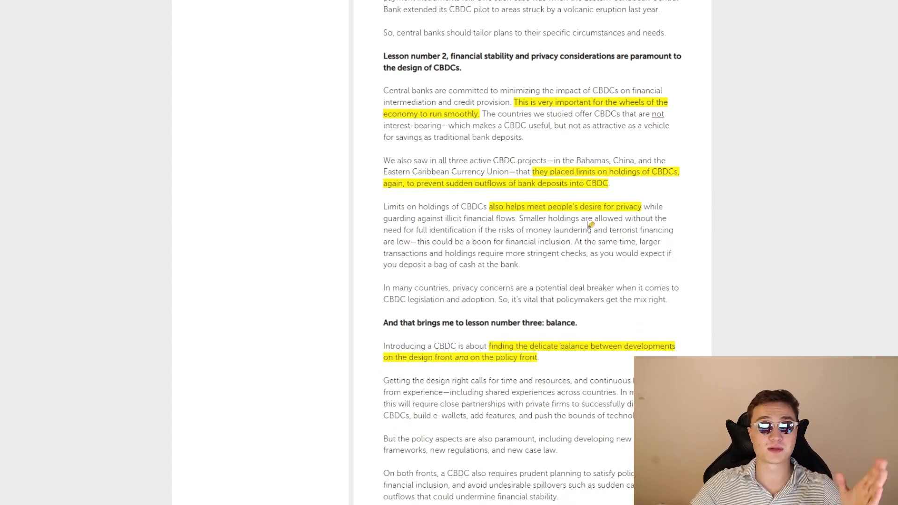
scroll(down, 3)
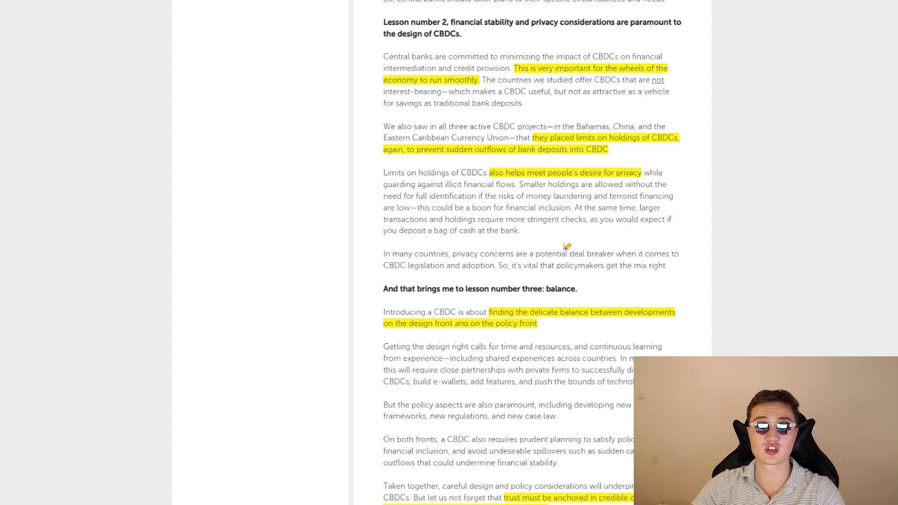
mouse_move(512, 219)
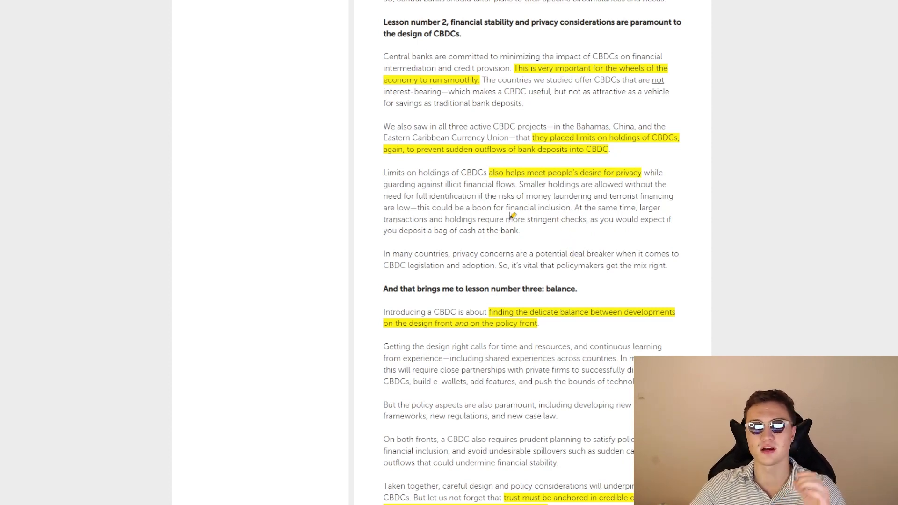
mouse_move(515, 202)
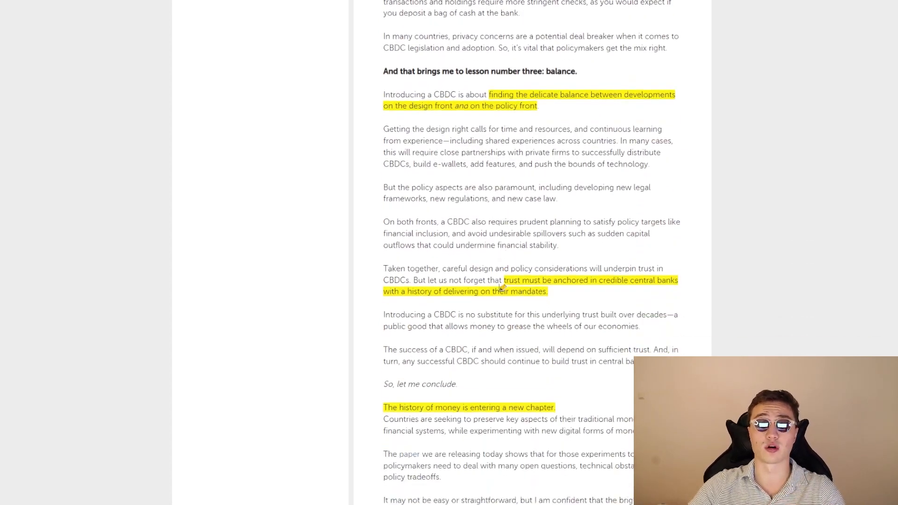
Step: Scroll through the closing paragraphs on money's new chapter and IMF support to 'Thank you.'
scroll(down, 3)
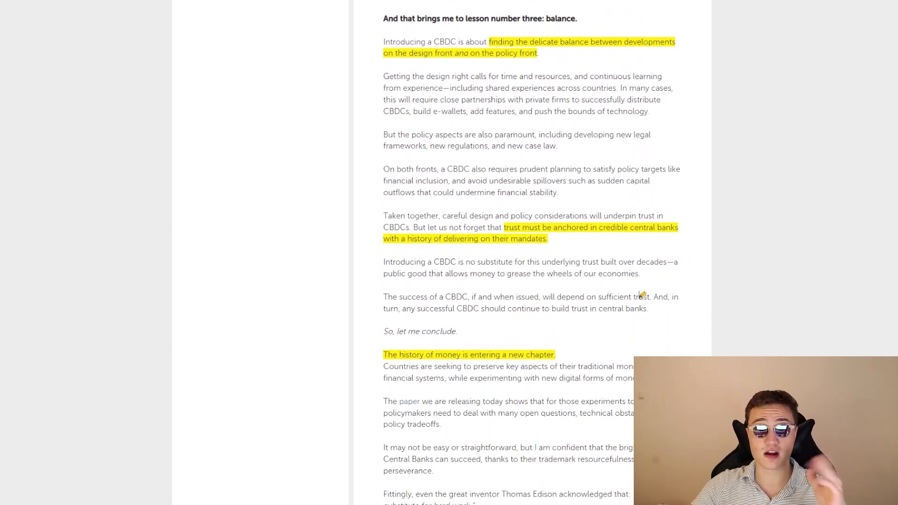
mouse_move(715, 164)
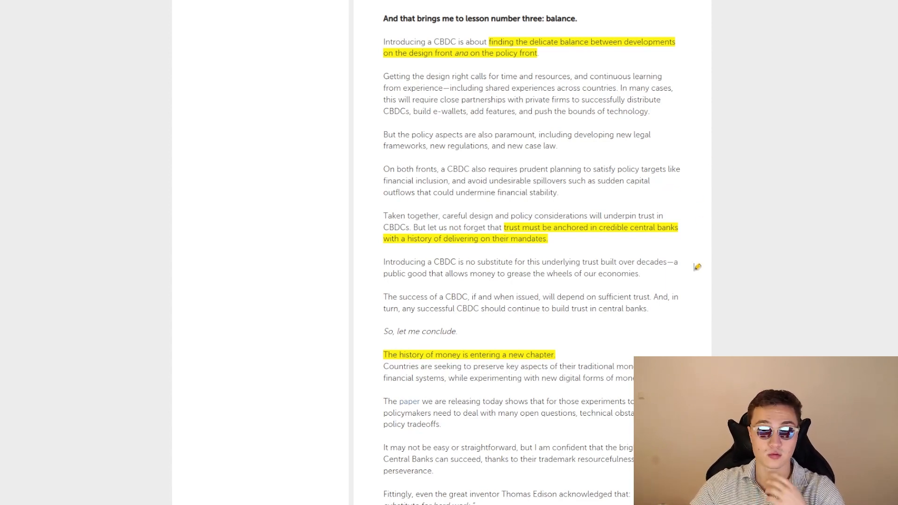
scroll(down, 3)
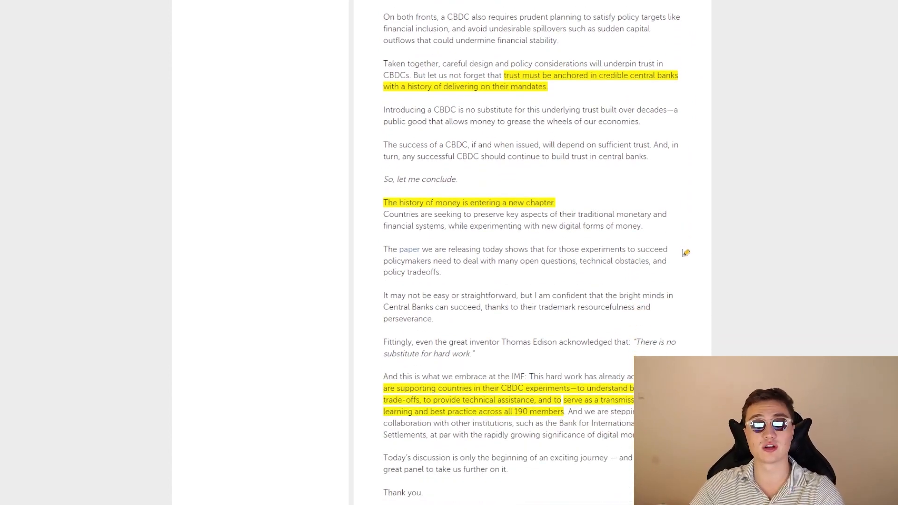
scroll(down, 3)
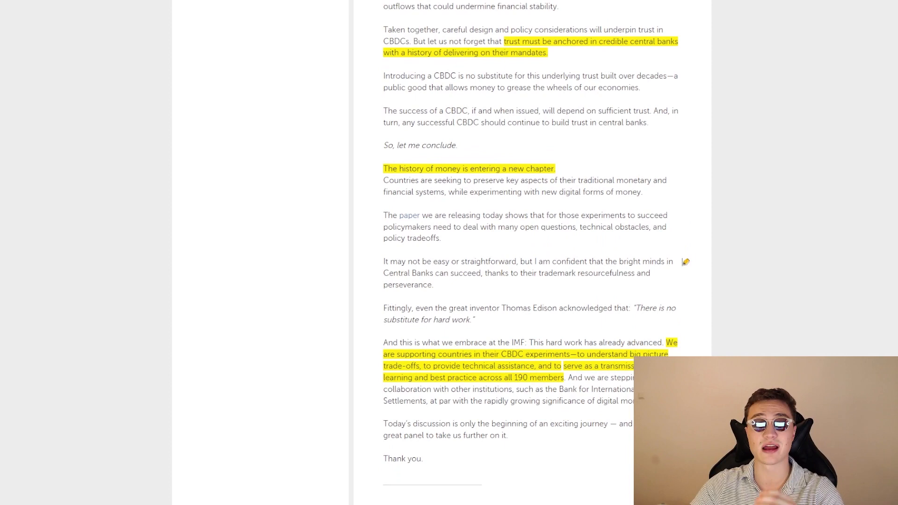